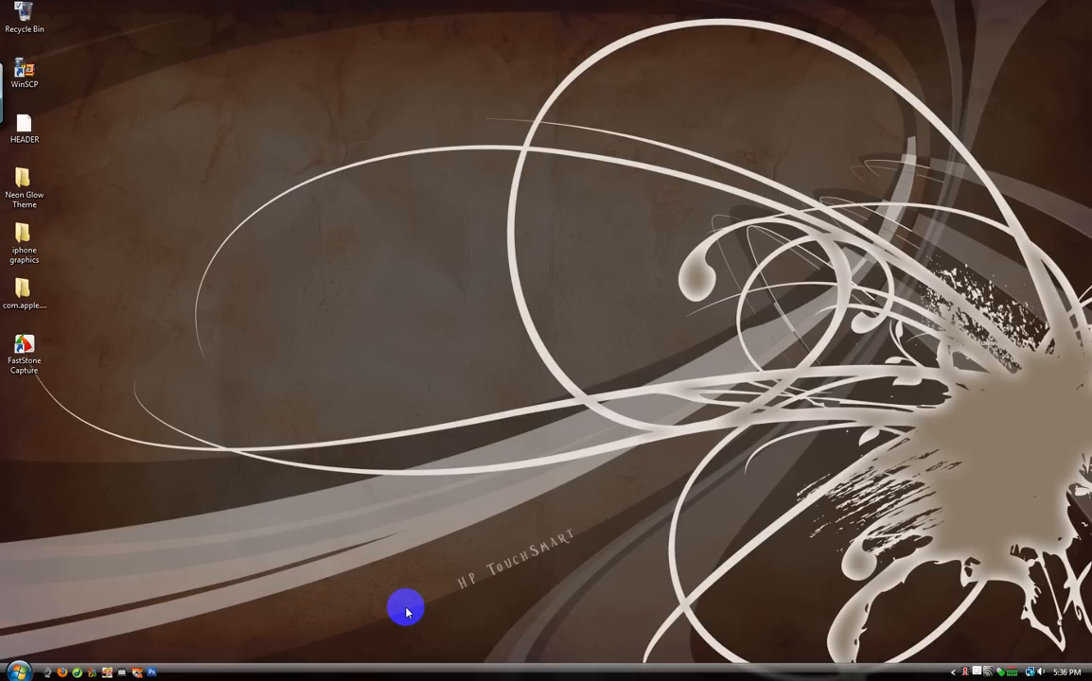
{"action": "mouse_move", "coordinate": [369, 596]}
{"action": "type", "text": "icon.mysitemywa"}
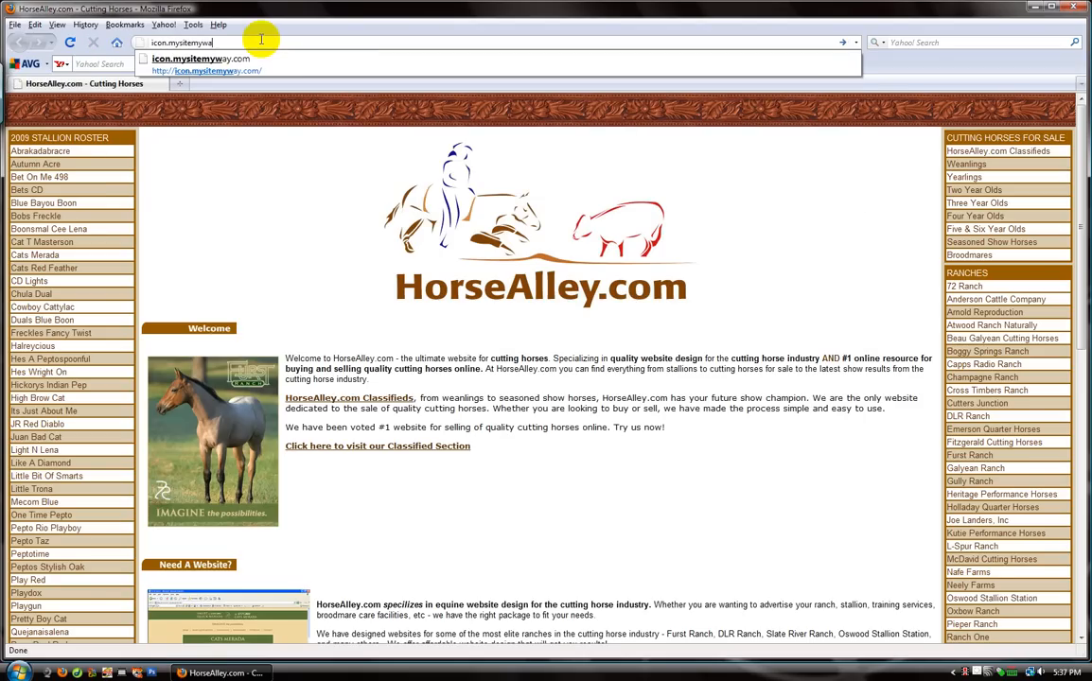
Go to icons.mysitemyway.com in Firefox and scroll through the icons
{"action": "type", "text": "y.com/"}
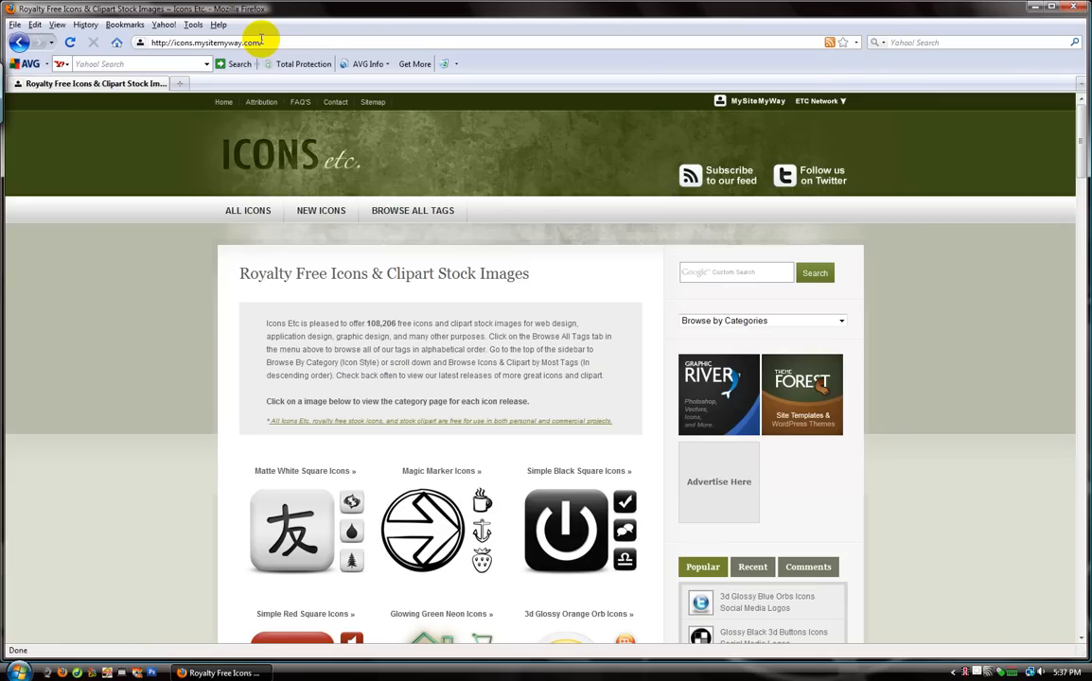
{"action": "scroll", "scroll_direction": "down", "scroll_amount": 3}
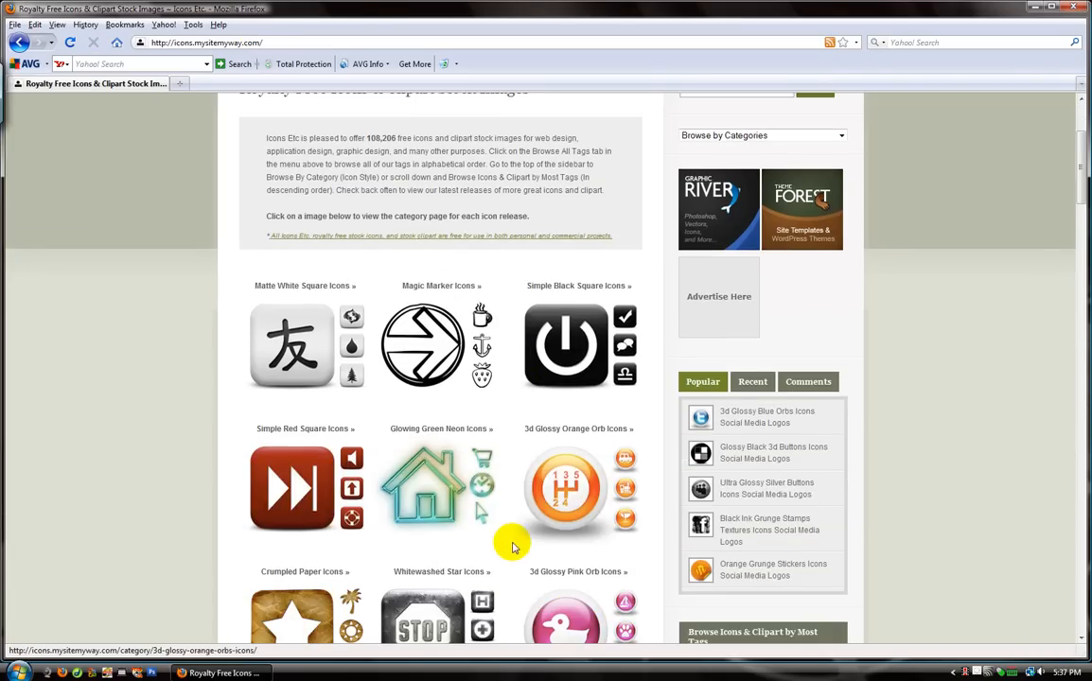
{"action": "scroll", "scroll_direction": "down", "scroll_amount": 3}
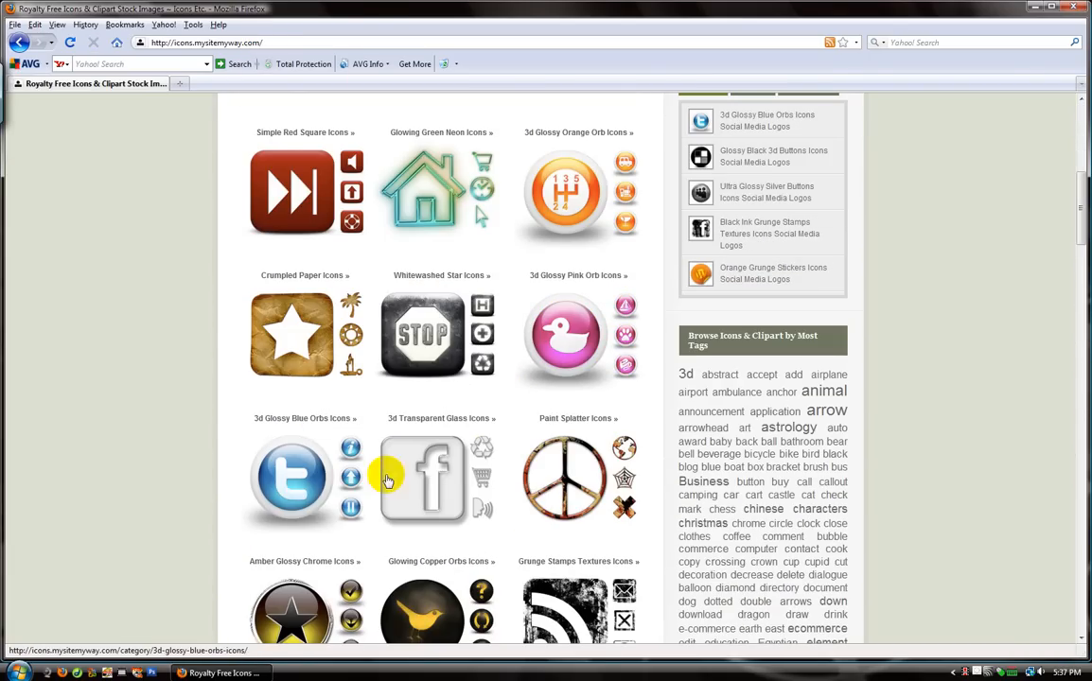
{"action": "scroll", "scroll_direction": "down", "scroll_amount": 3}
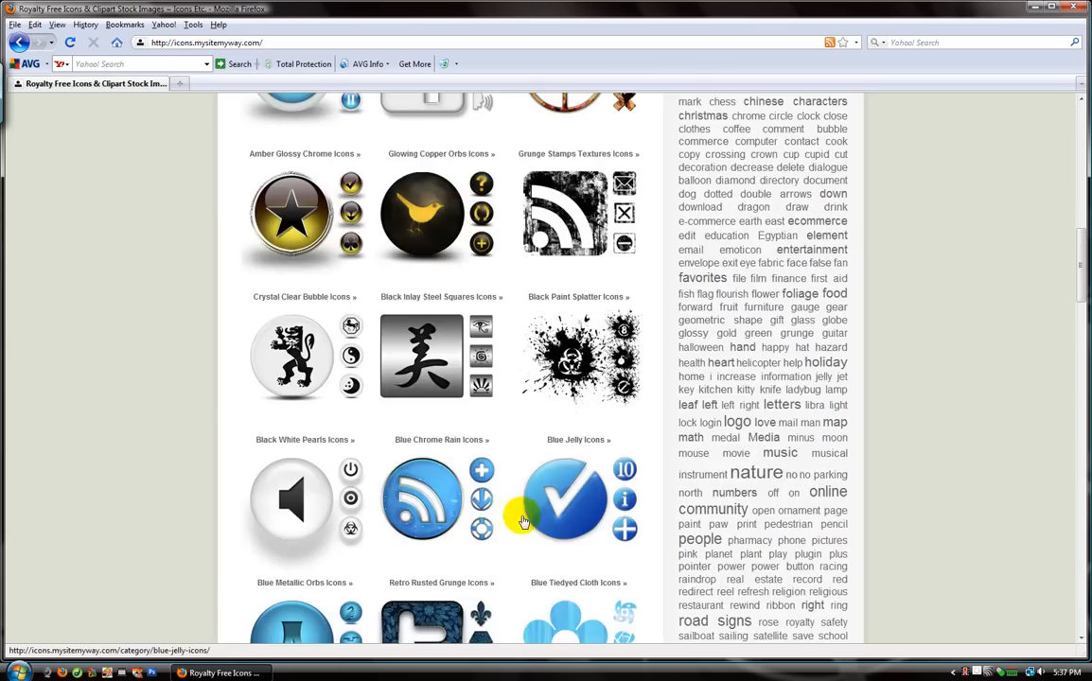
{"action": "scroll", "scroll_direction": "down", "scroll_amount": 3}
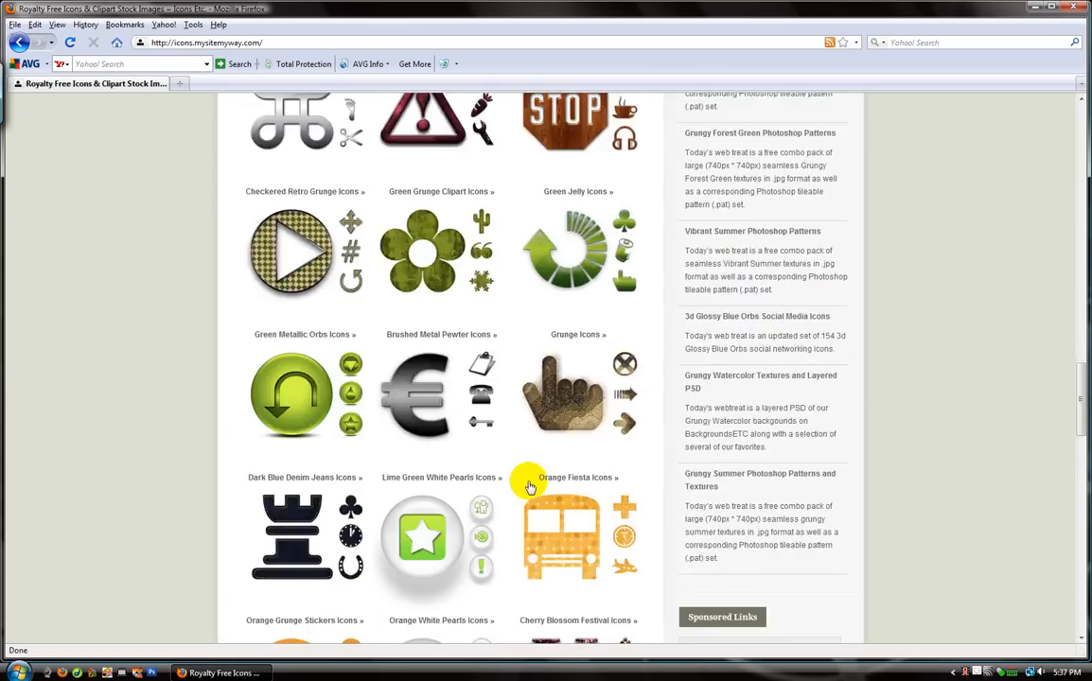
{"action": "scroll", "scroll_direction": "down", "scroll_amount": 3}
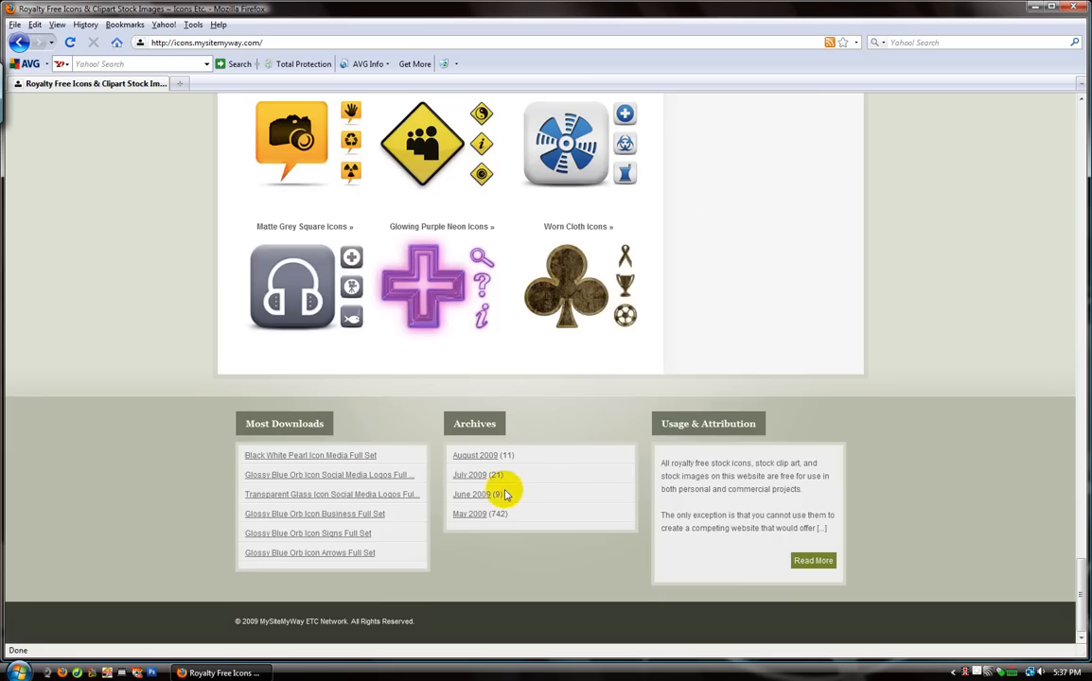
{"action": "scroll", "scroll_direction": "up", "scroll_amount": 3}
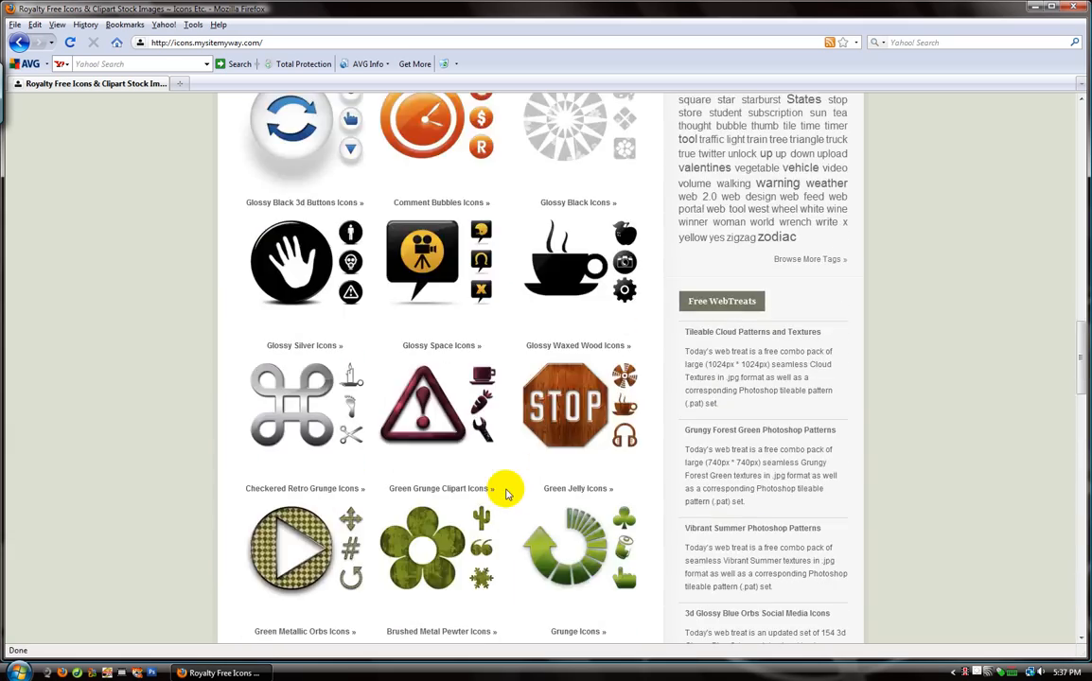
{"action": "scroll", "scroll_direction": "up", "scroll_amount": 3}
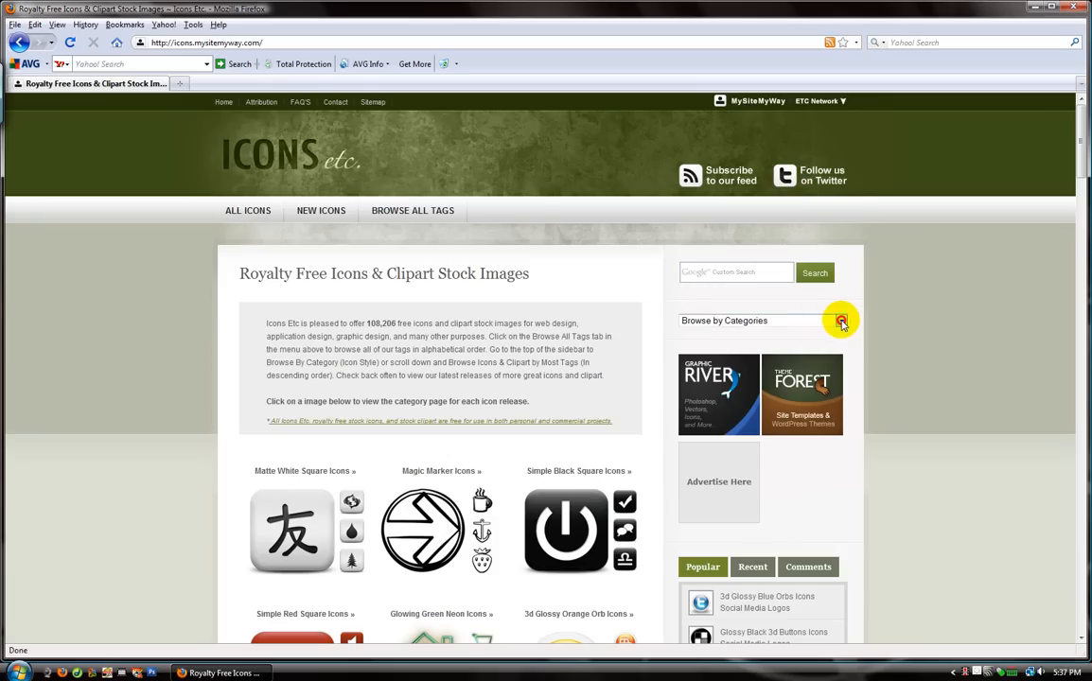
Choose Black White Pearls Icons from the Browse by Categories dropdown
{"action": "left_click", "coordinate": [840, 320]}
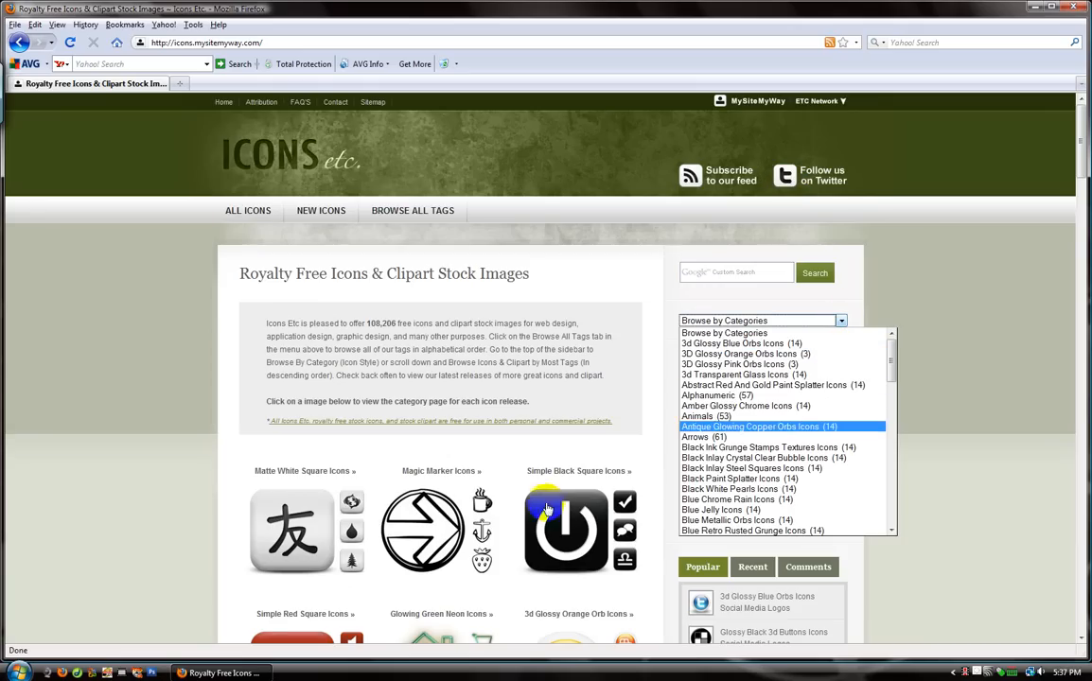
{"action": "scroll", "scroll_direction": "down", "scroll_amount": 3}
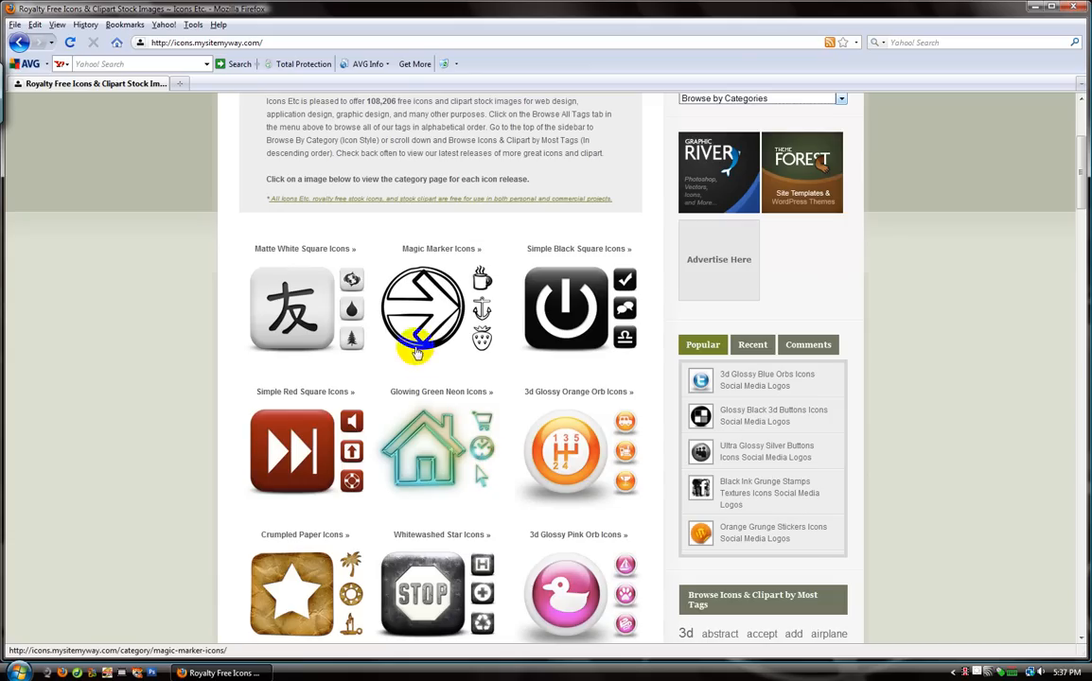
{"action": "scroll", "scroll_direction": "down", "scroll_amount": 3}
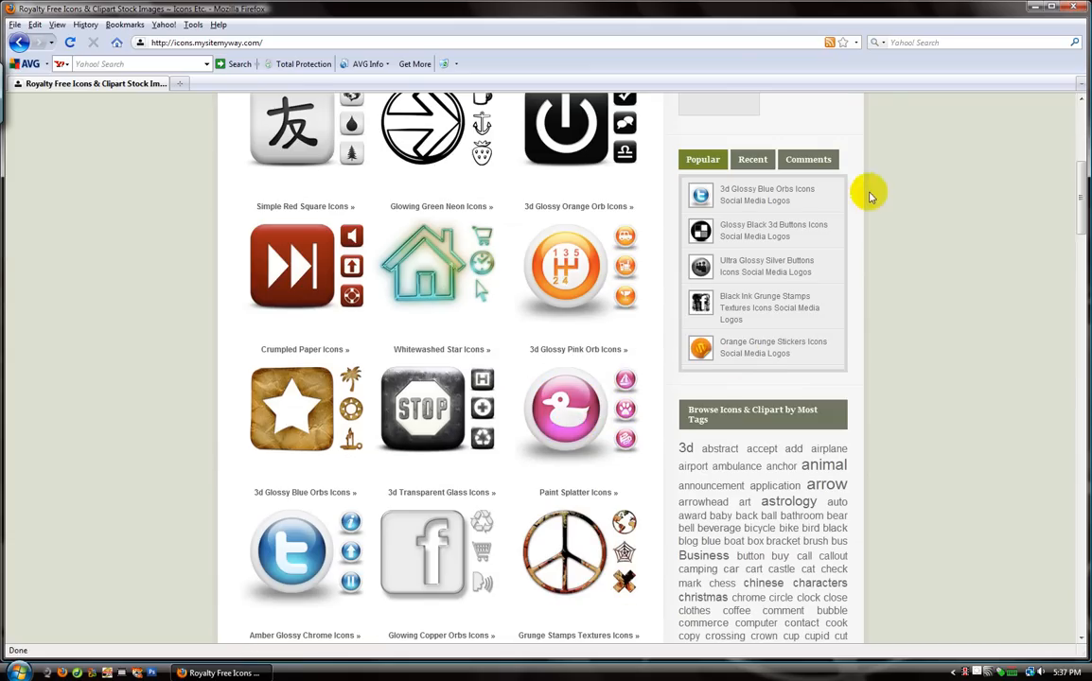
{"action": "scroll", "scroll_direction": "up", "scroll_amount": 3}
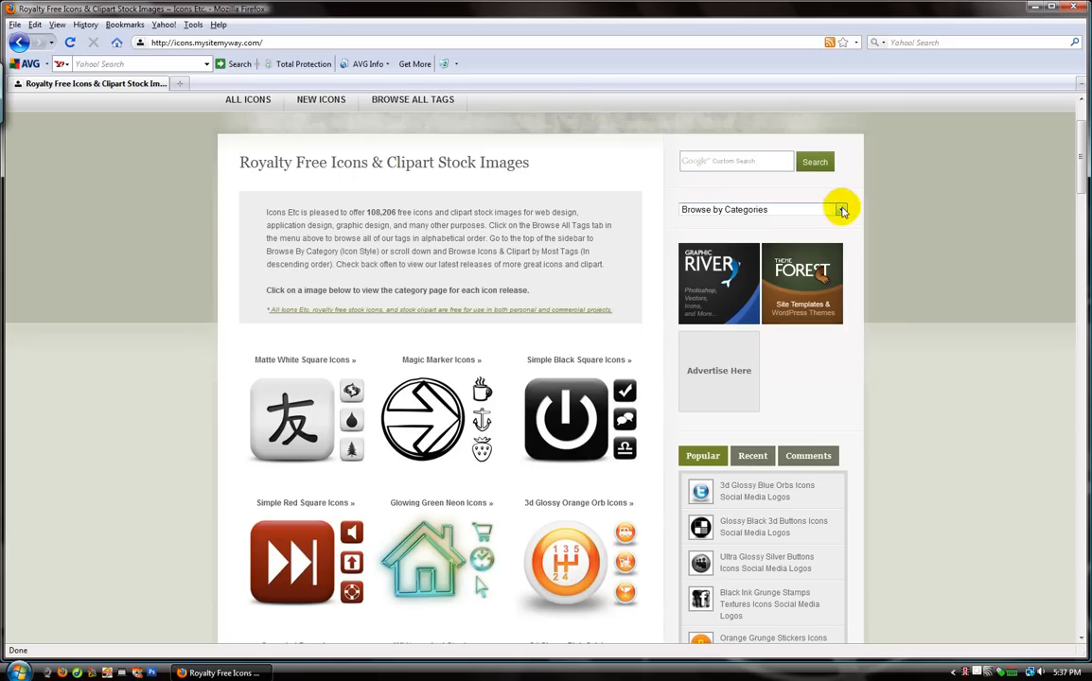
{"action": "left_click", "coordinate": [839, 209]}
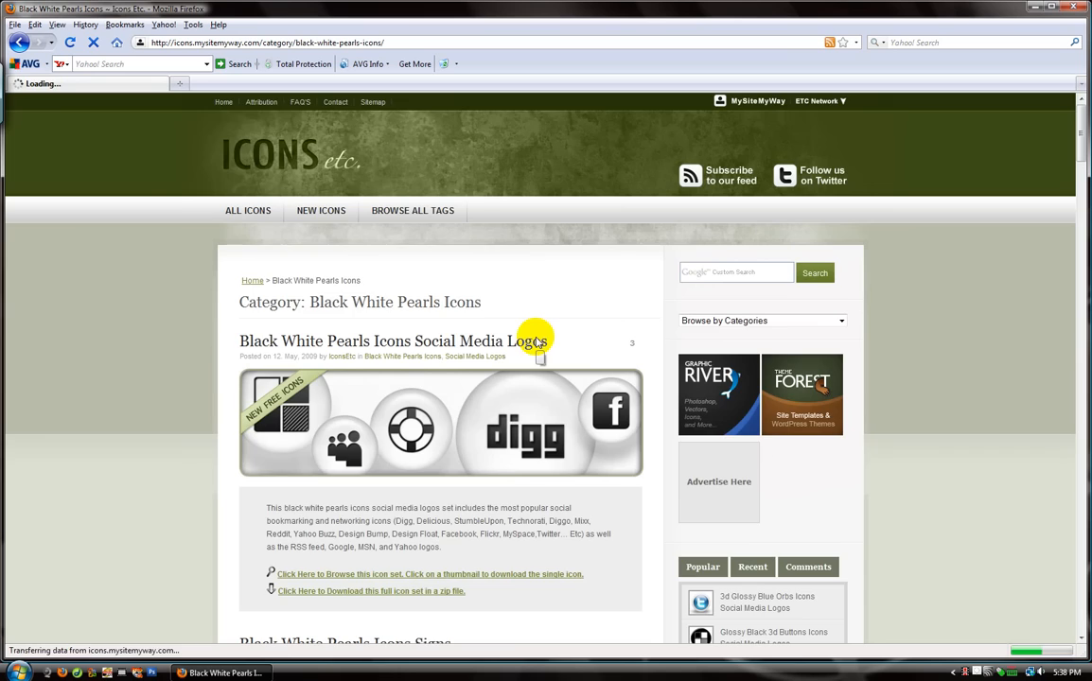
Browse the Black White Pearls listing and open the Social Media Logos post
{"action": "scroll", "scroll_direction": "down", "scroll_amount": 3}
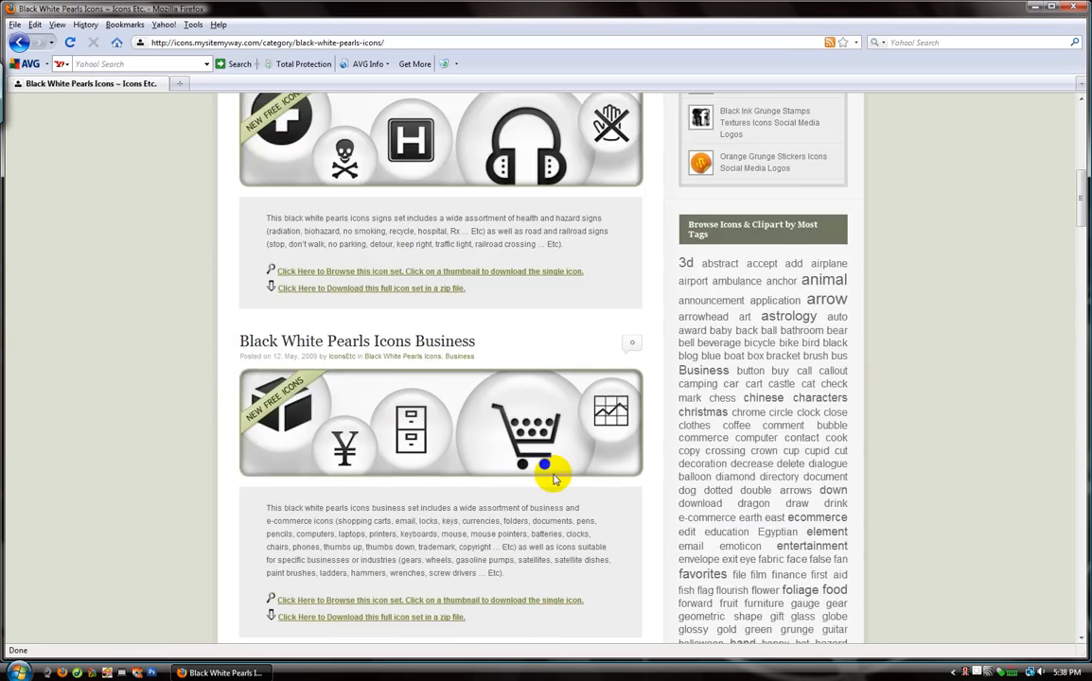
{"action": "scroll", "scroll_direction": "down", "scroll_amount": 3}
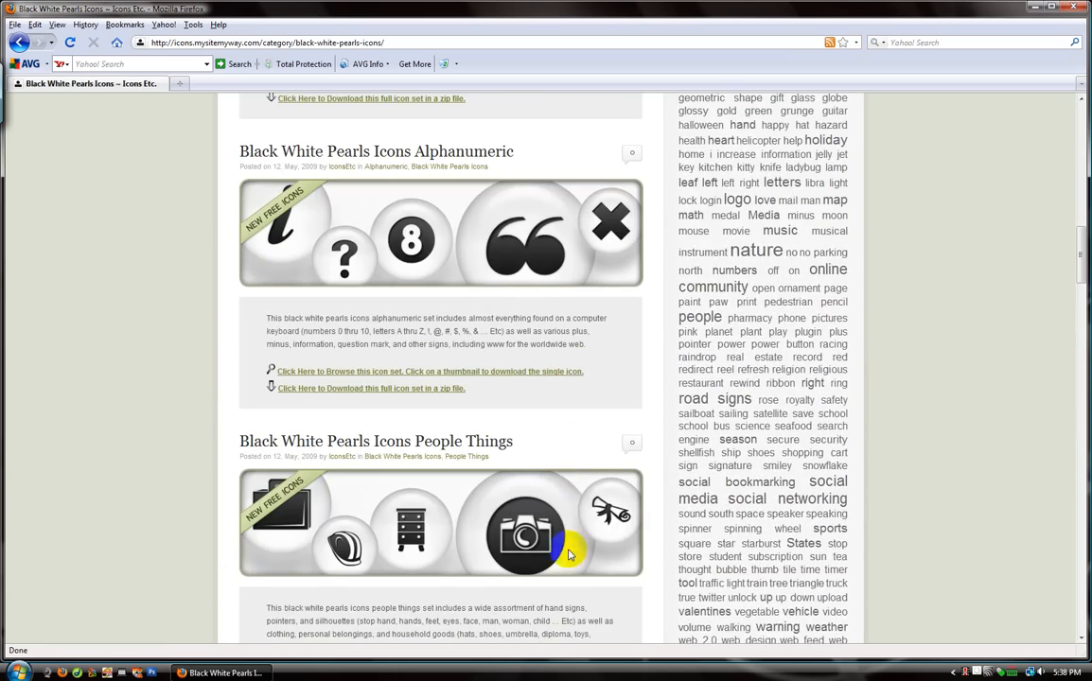
{"action": "scroll", "scroll_direction": "down", "scroll_amount": 3}
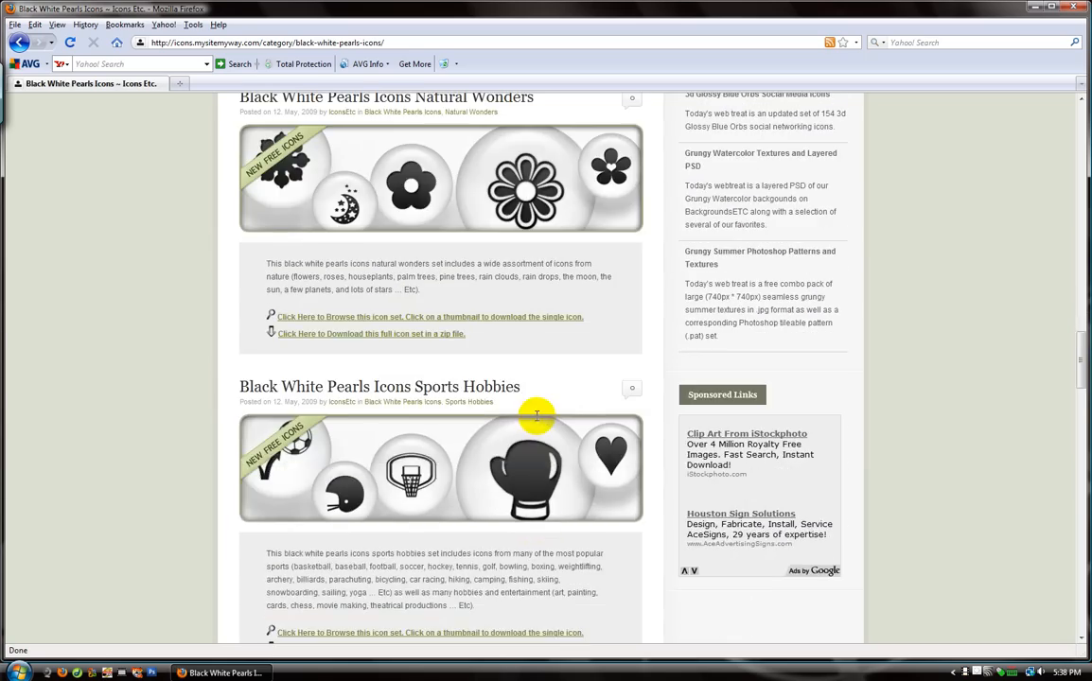
{"action": "scroll", "scroll_direction": "down", "scroll_amount": 3}
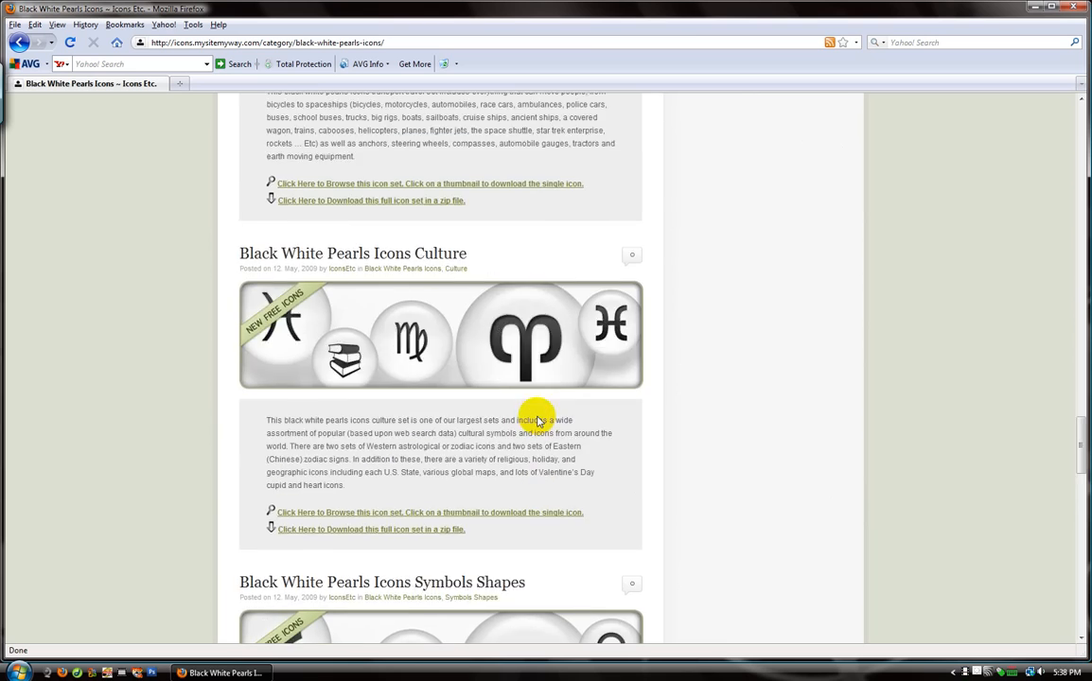
{"action": "scroll", "scroll_direction": "up", "scroll_amount": 3}
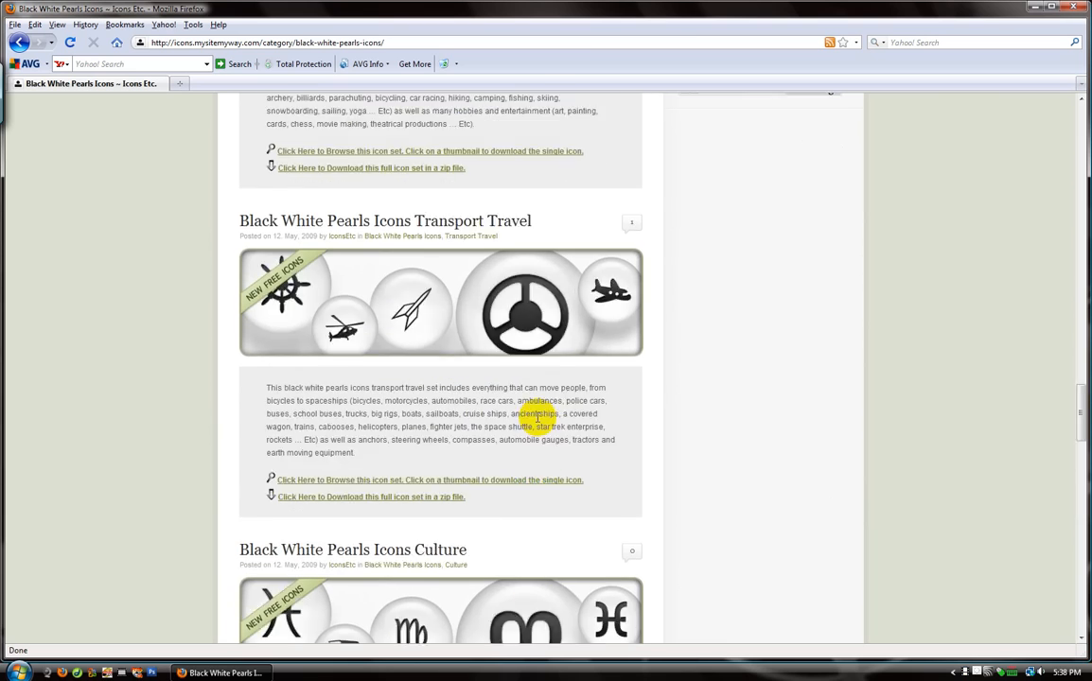
{"action": "scroll", "scroll_direction": "down", "scroll_amount": 3}
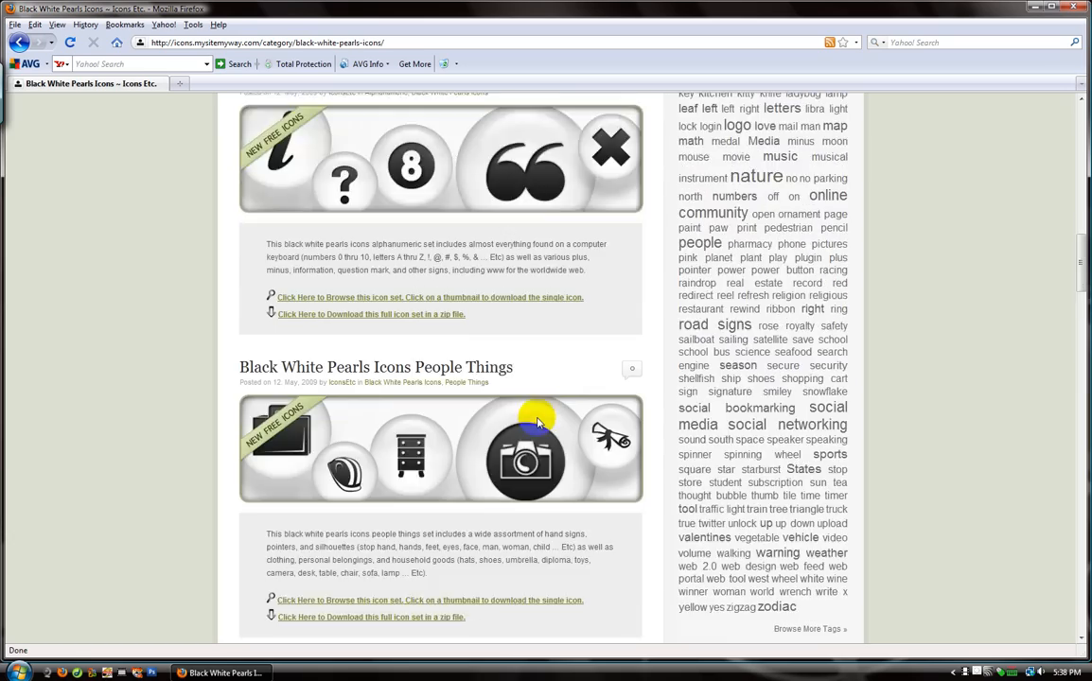
{"action": "scroll", "scroll_direction": "up", "scroll_amount": 3}
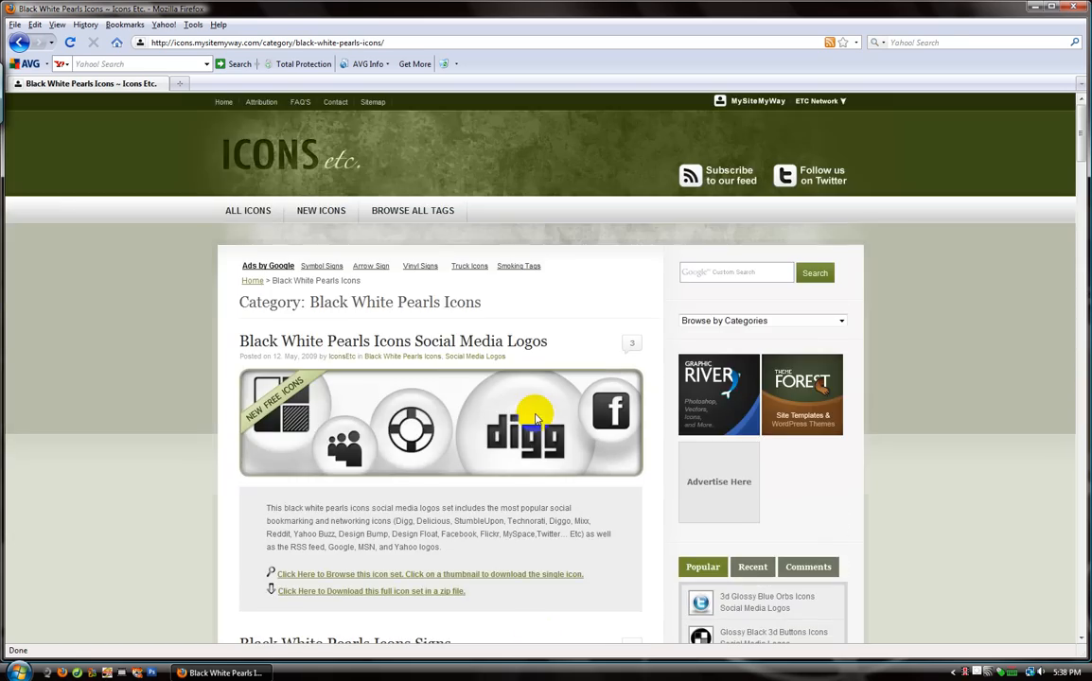
{"action": "left_click", "coordinate": [392, 340]}
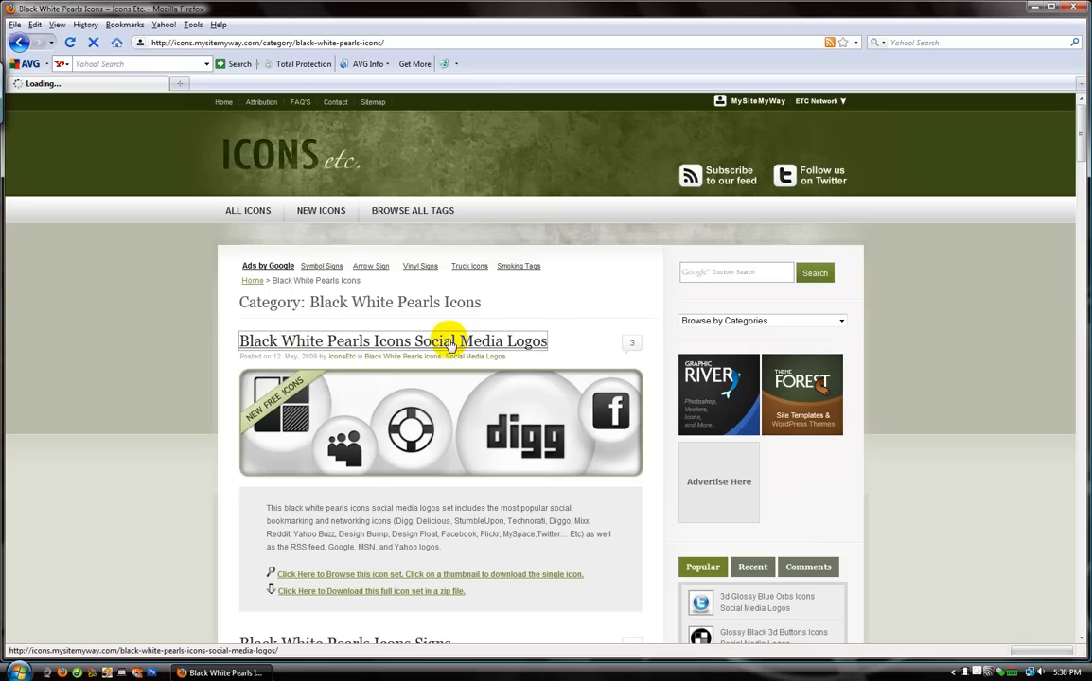
Open the large Fark Logo Square icon and save it to the Desktop as PNG
{"action": "left_click", "coordinate": [393, 340]}
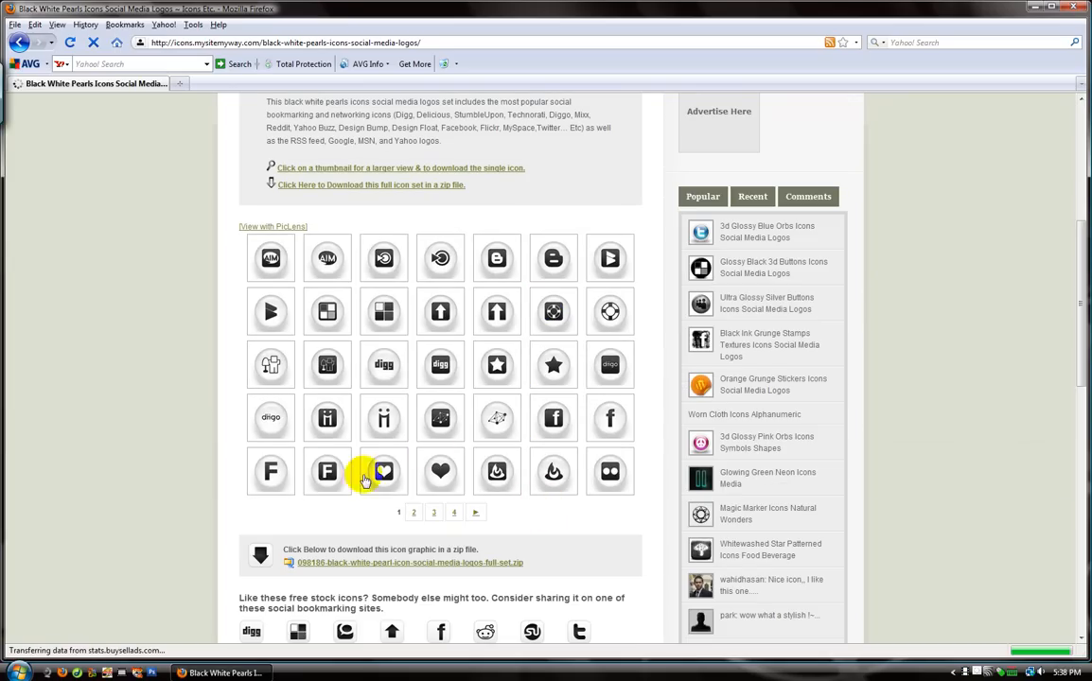
{"action": "left_click", "coordinate": [609, 365]}
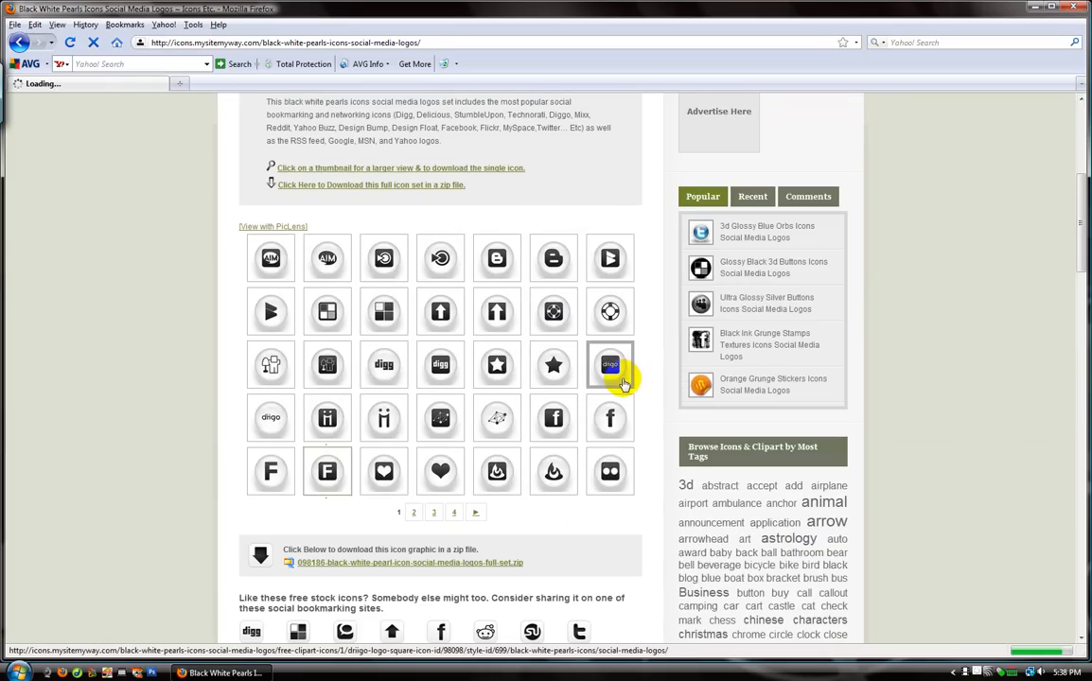
{"action": "left_click", "coordinate": [610, 312]}
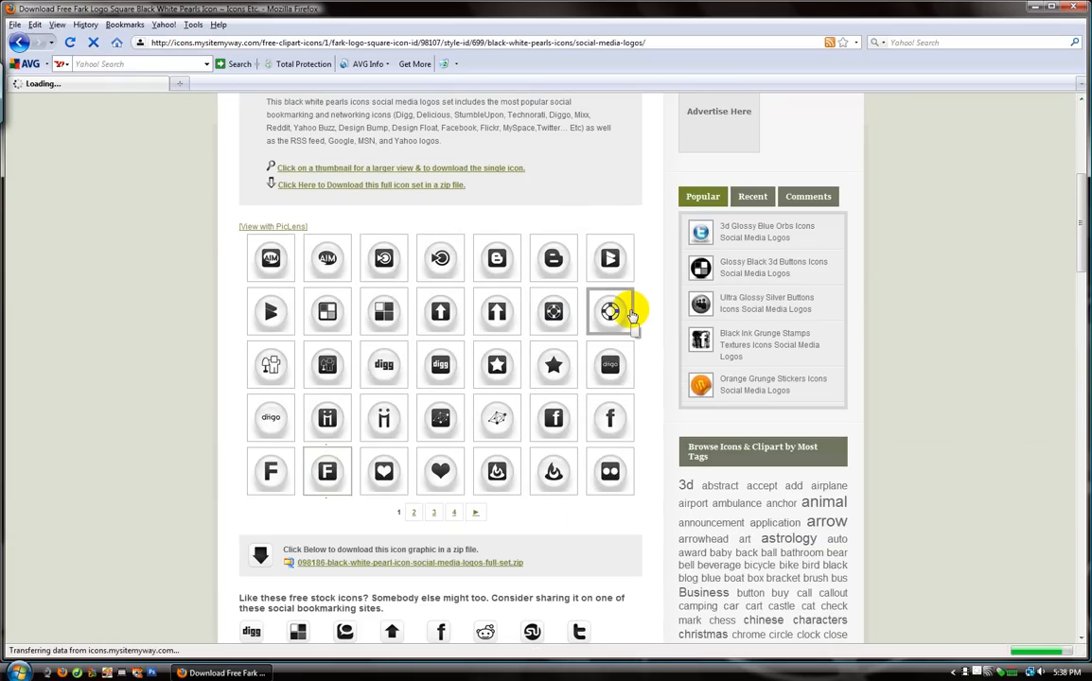
{"action": "left_click", "coordinate": [609, 311]}
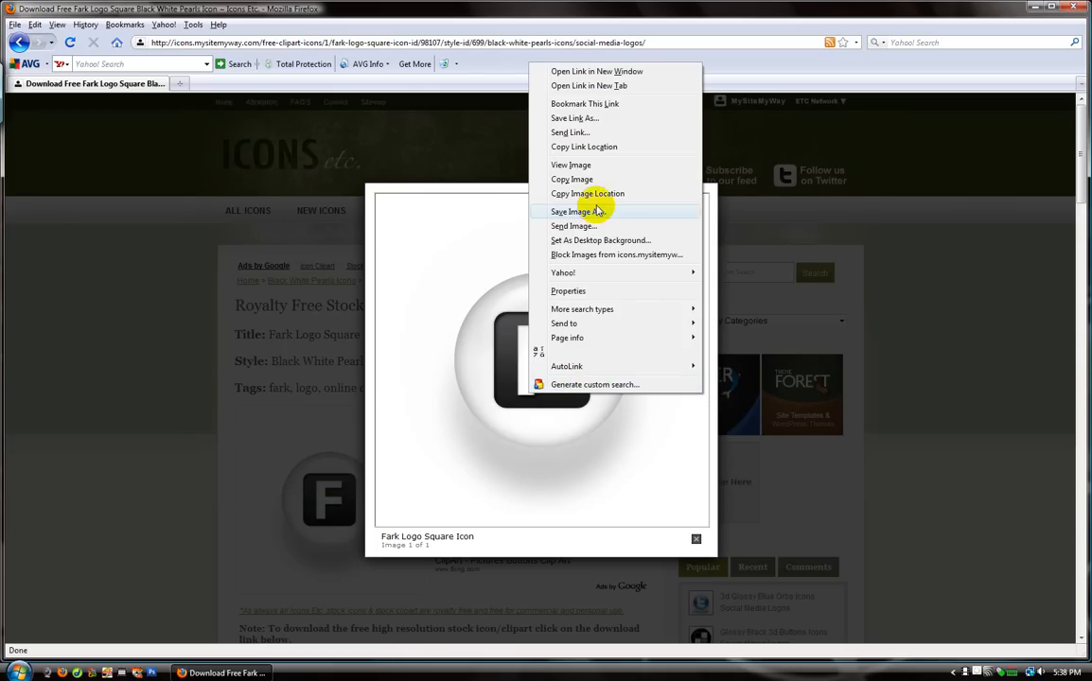
{"action": "left_click", "coordinate": [577, 211]}
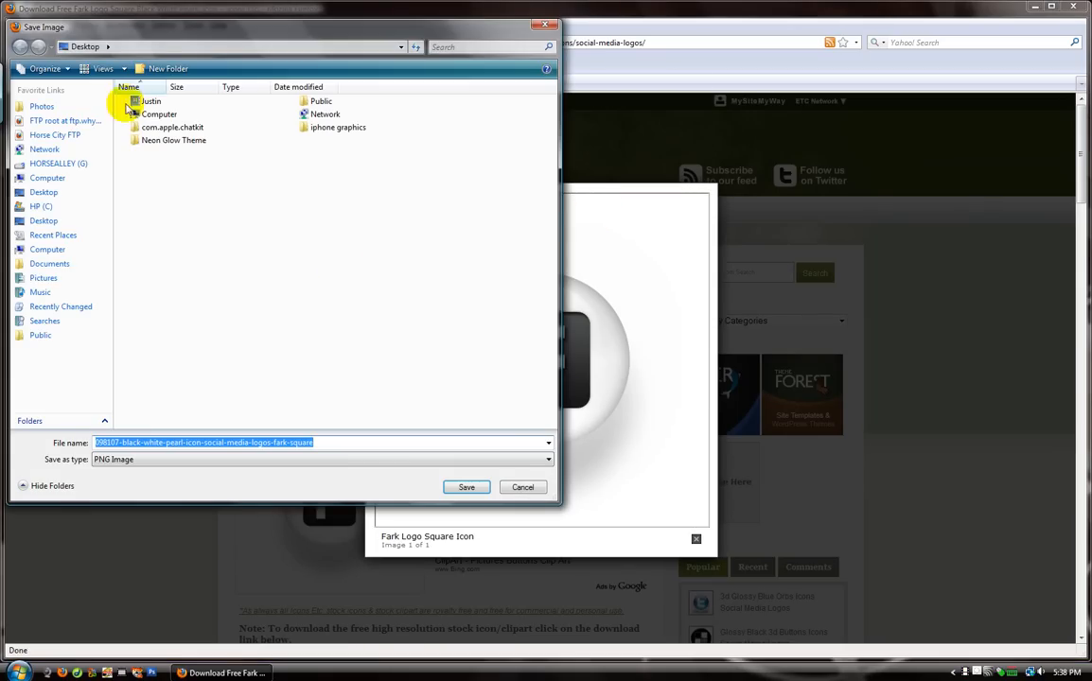
{"action": "left_click", "coordinate": [523, 486]}
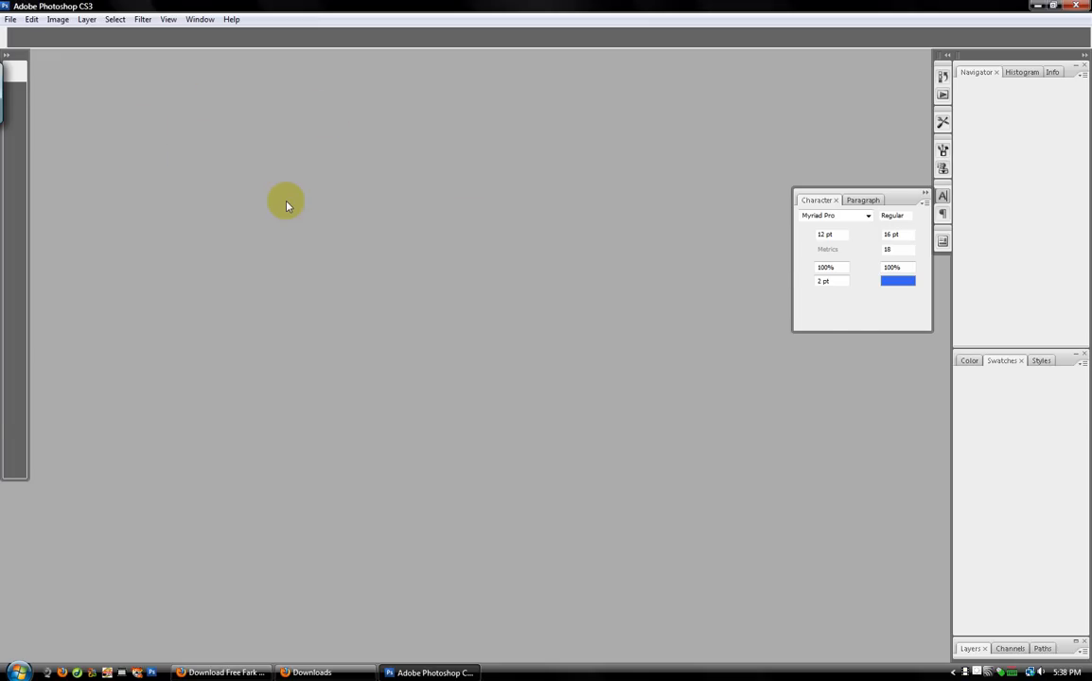
Create a new 60 × 60 pixel document with transparent background contents
{"action": "left_click", "coordinate": [10, 19]}
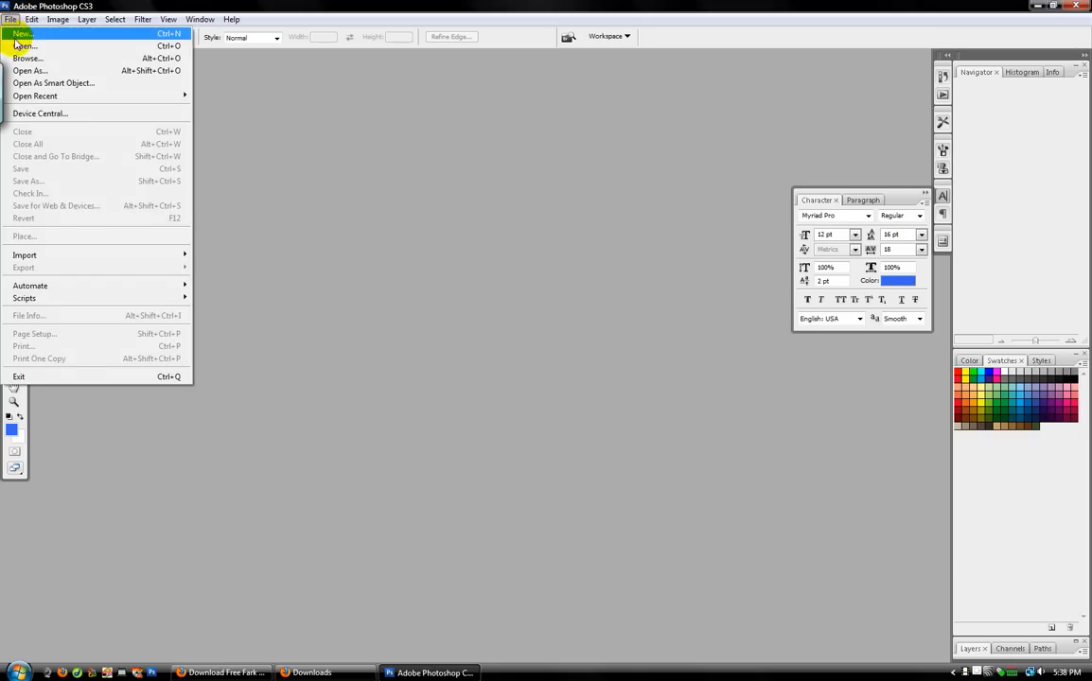
{"action": "left_click", "coordinate": [22, 33]}
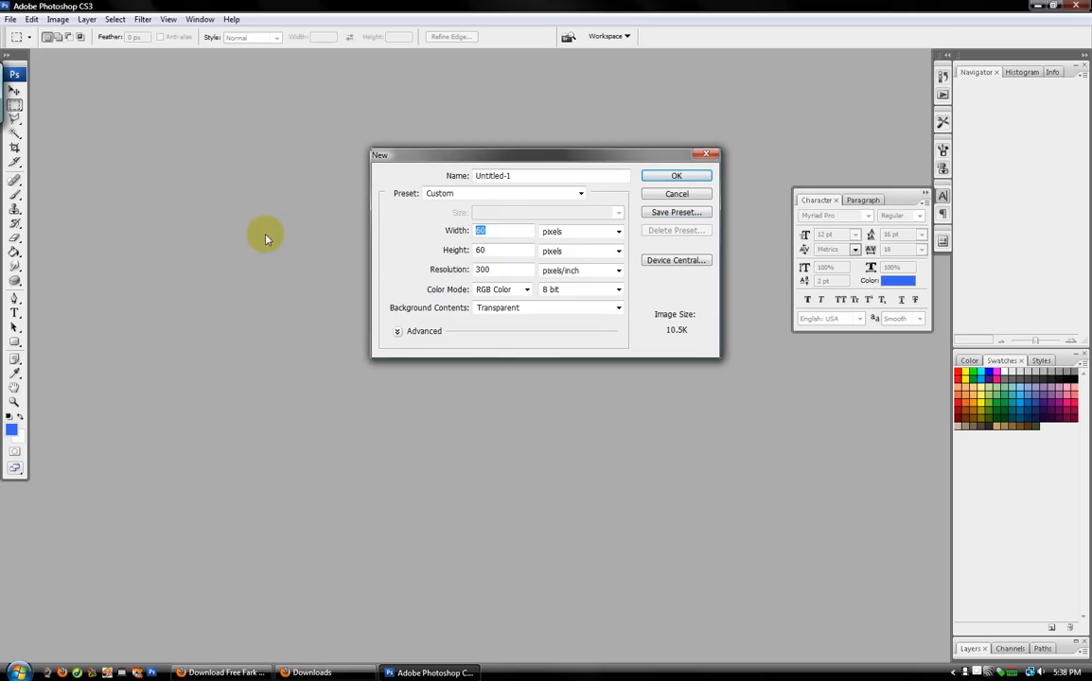
{"action": "left_click", "coordinate": [675, 175]}
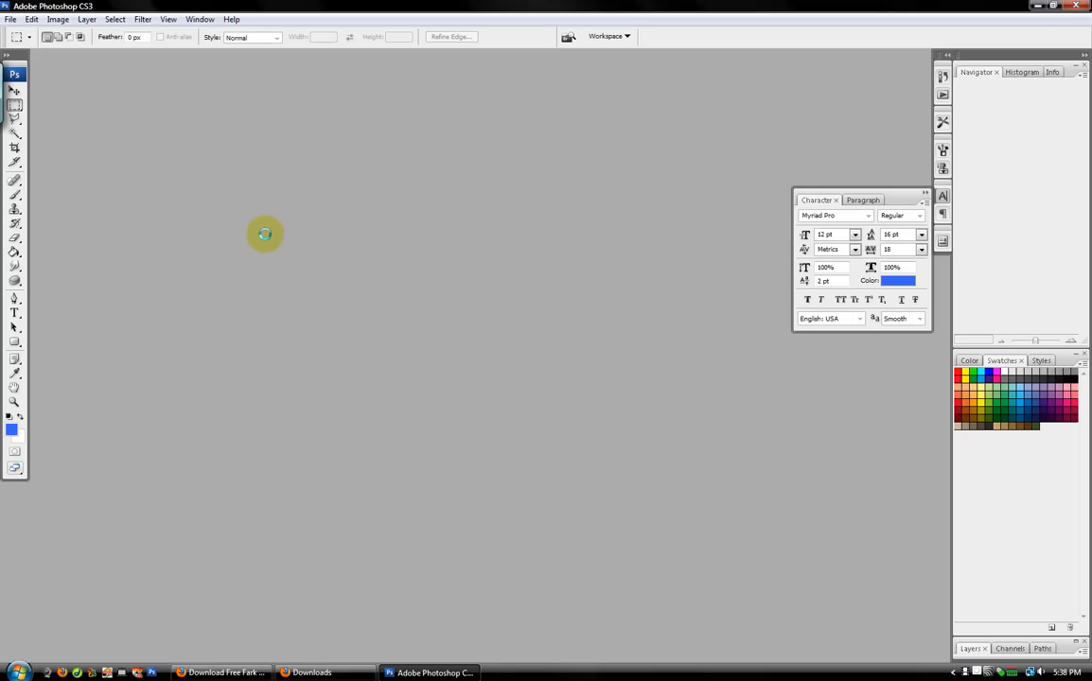
{"action": "left_click", "coordinate": [11, 19]}
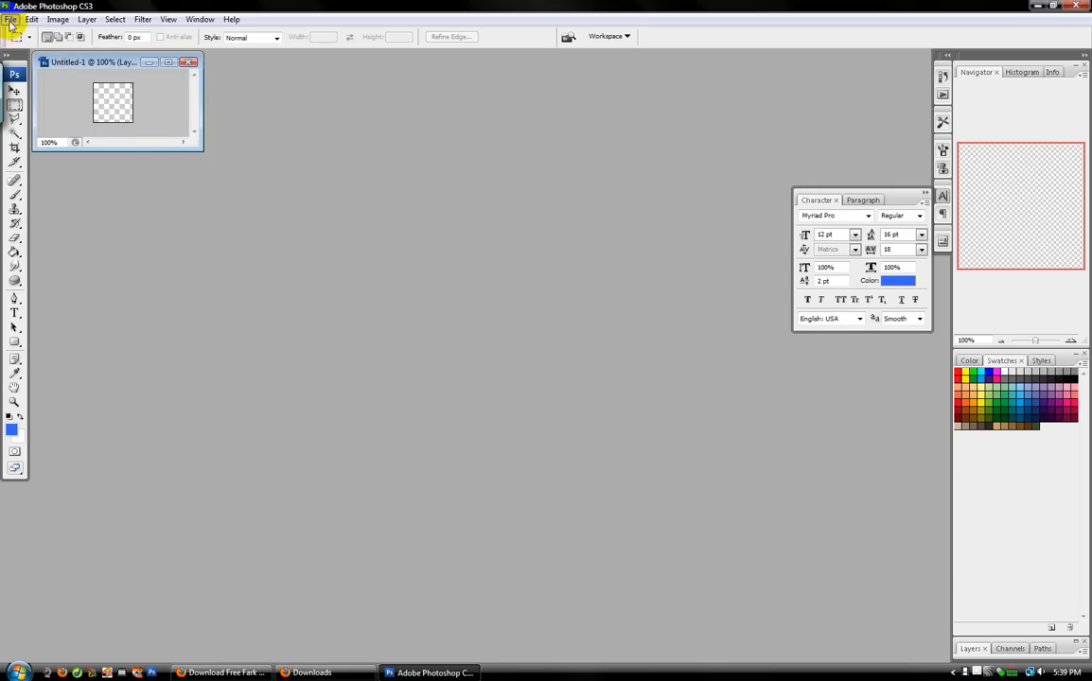
Open the 098107 fark-square PNG from the Desktop
{"action": "left_click", "coordinate": [12, 19]}
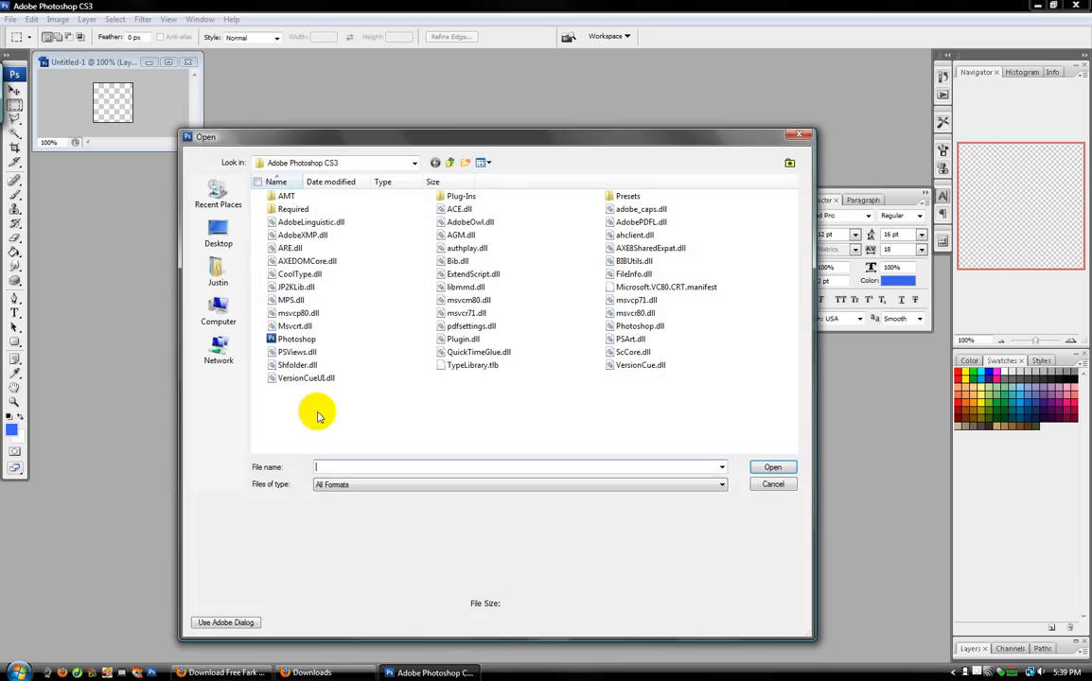
{"action": "left_click", "coordinate": [217, 233]}
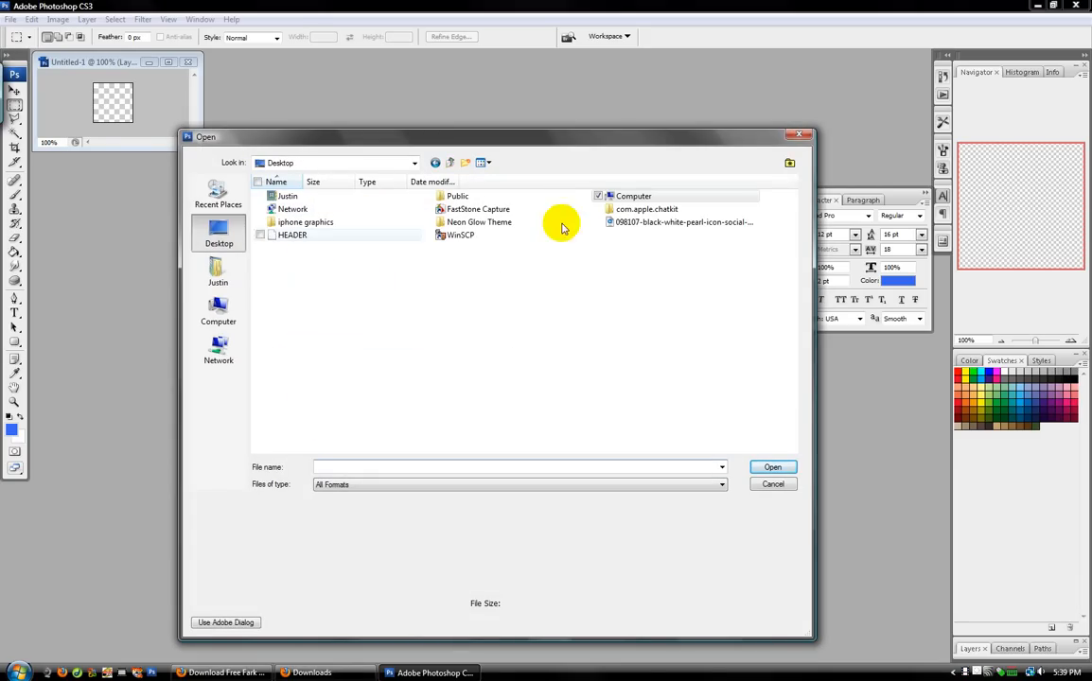
{"action": "left_click", "coordinate": [772, 483]}
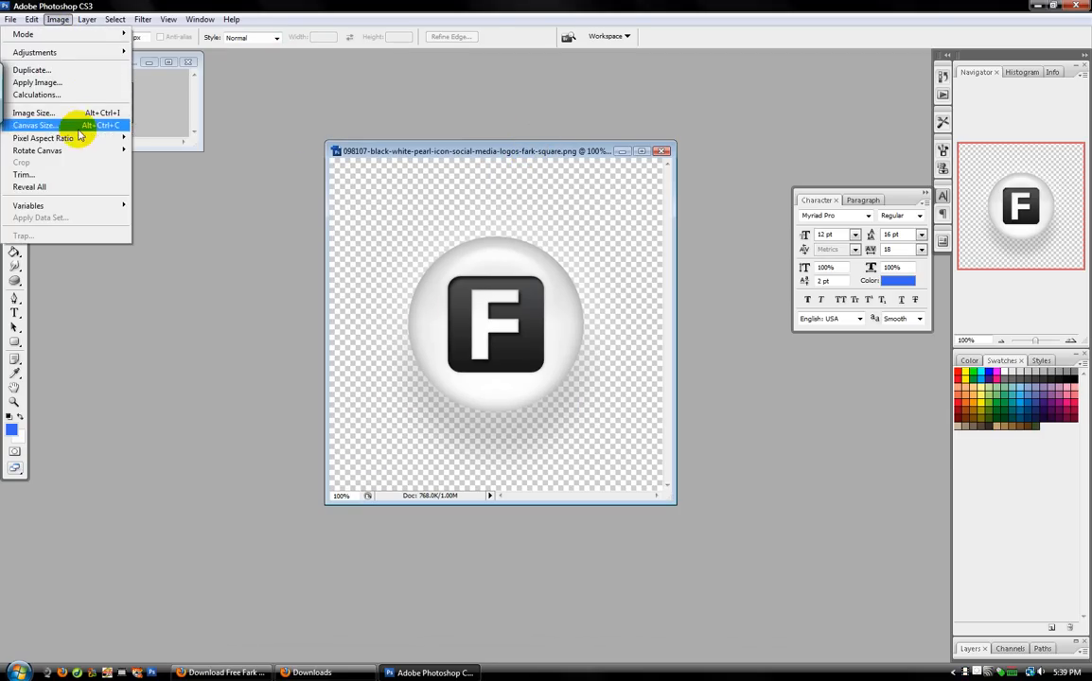
Resize the Fark pearl icon to 90 pixels and move it into Untitled-1
{"action": "left_click", "coordinate": [33, 112]}
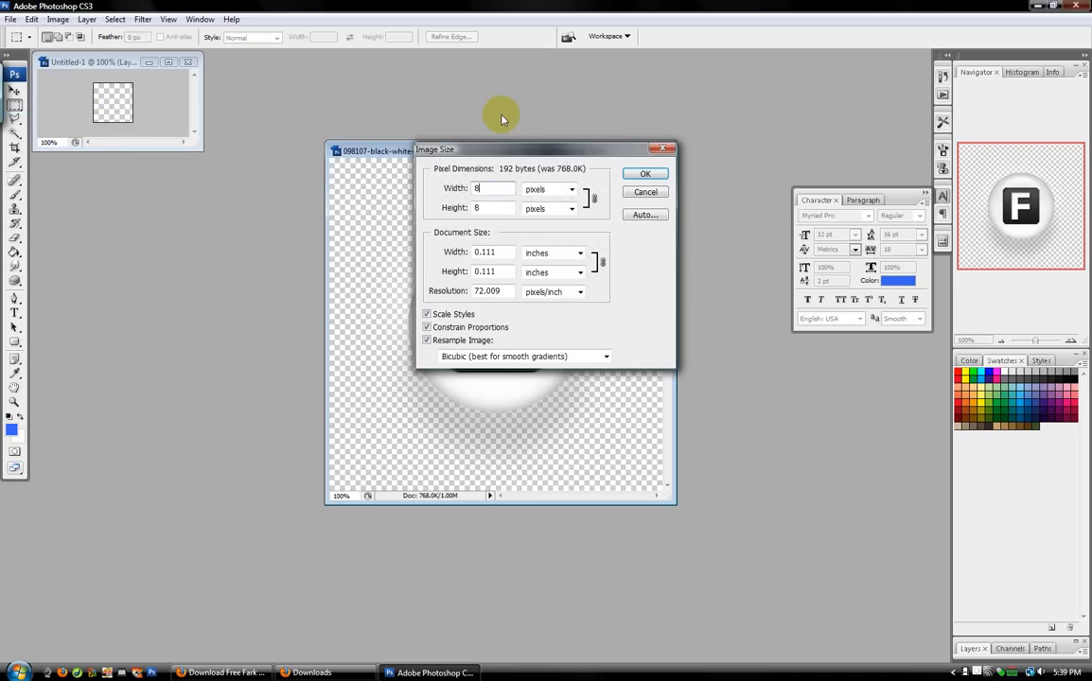
{"action": "left_click", "coordinate": [644, 173]}
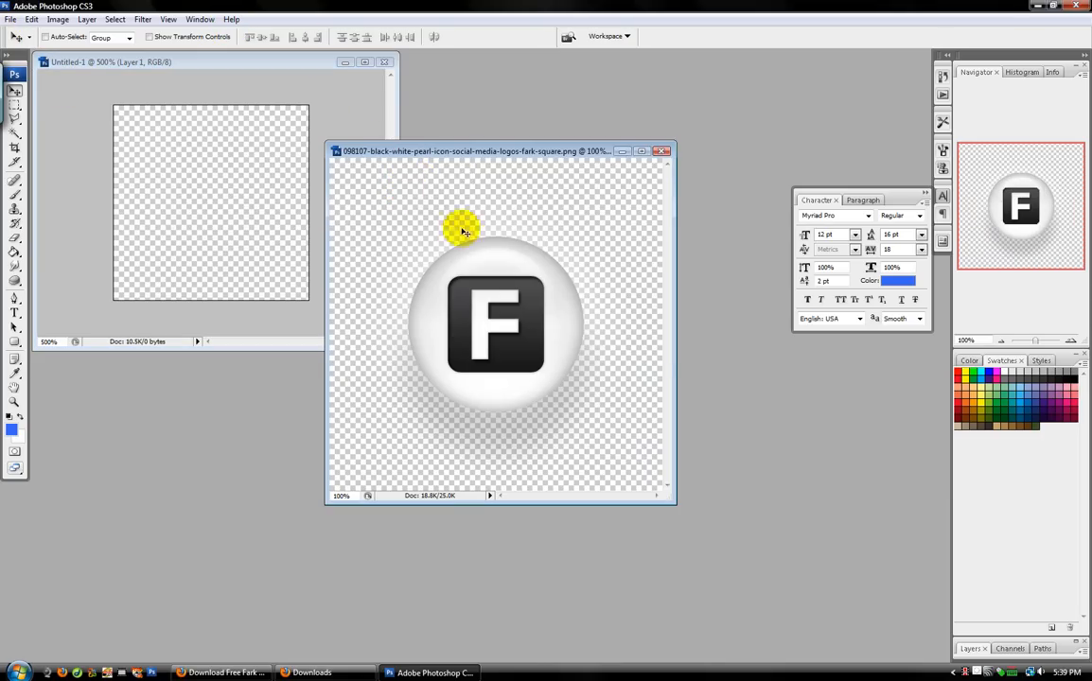
{"action": "left_click", "coordinate": [57, 19]}
{"action": "type", "text": "90"}
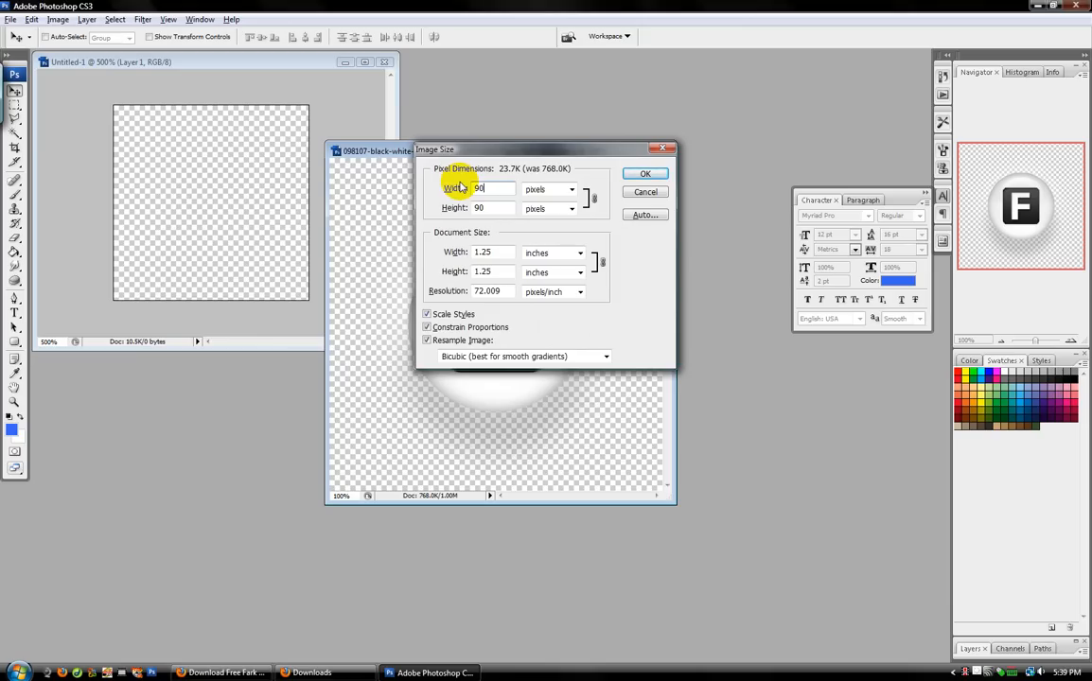
{"action": "left_click", "coordinate": [644, 173]}
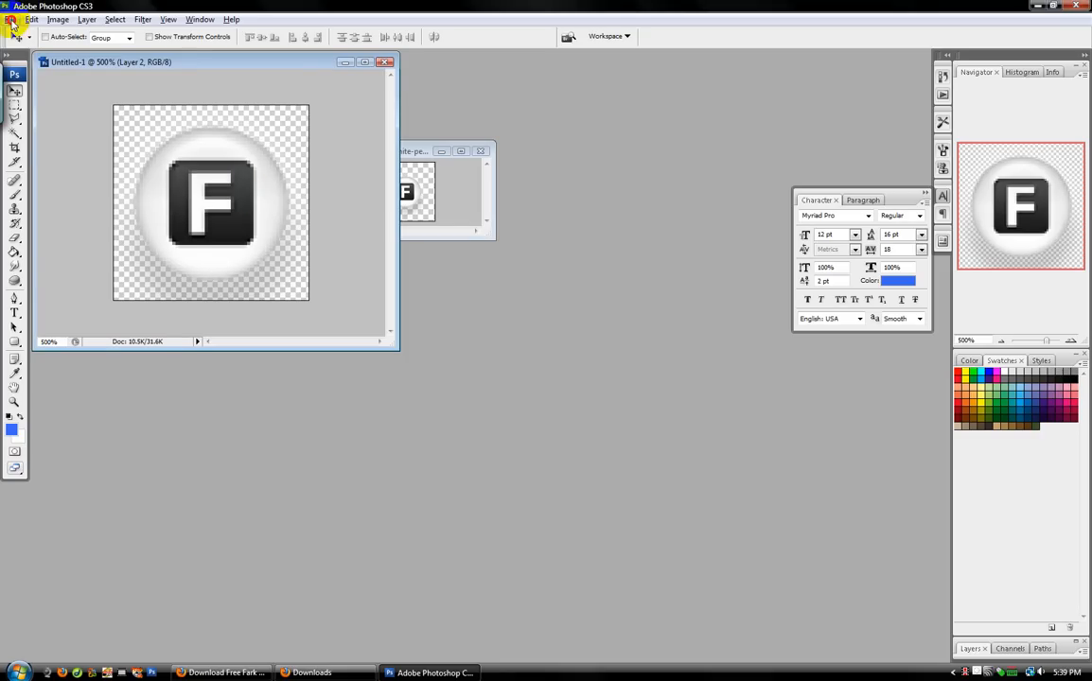
In Save As, create and open a new 'your theme' folder on the Desktop
{"action": "left_click", "coordinate": [10, 19]}
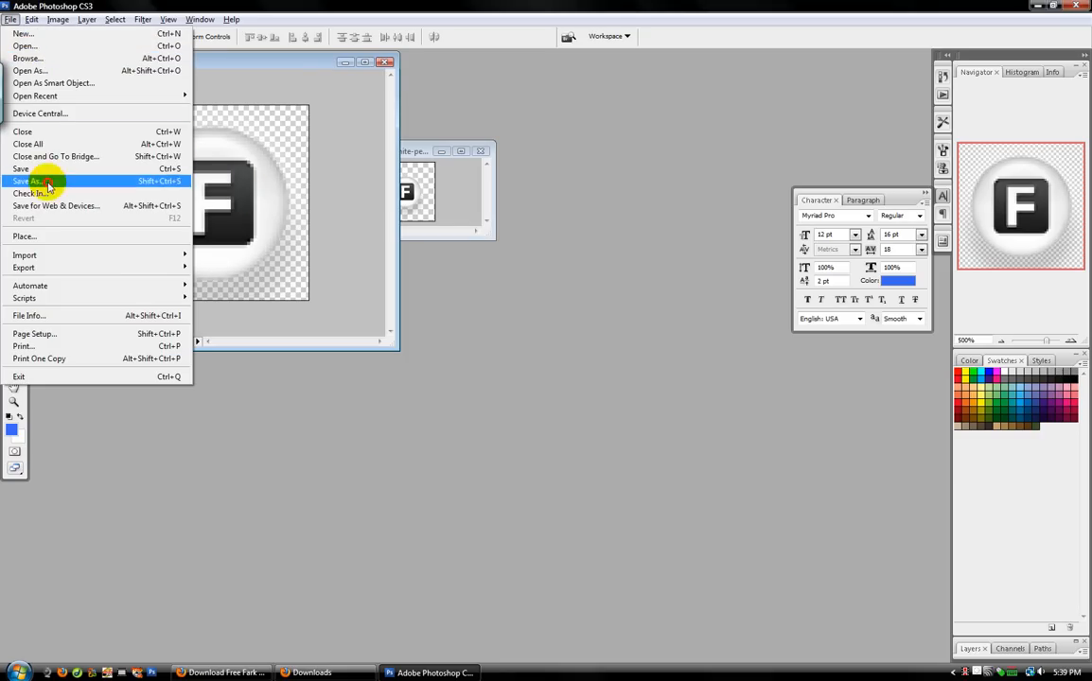
{"action": "left_click", "coordinate": [29, 181]}
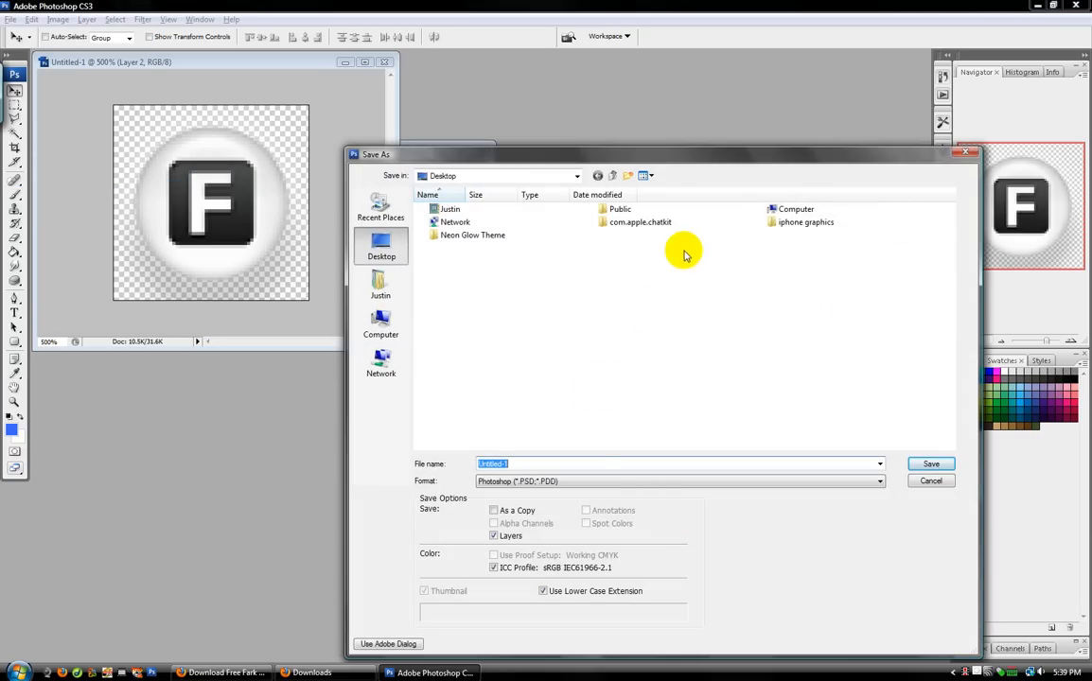
{"action": "right_click", "coordinate": [684, 255]}
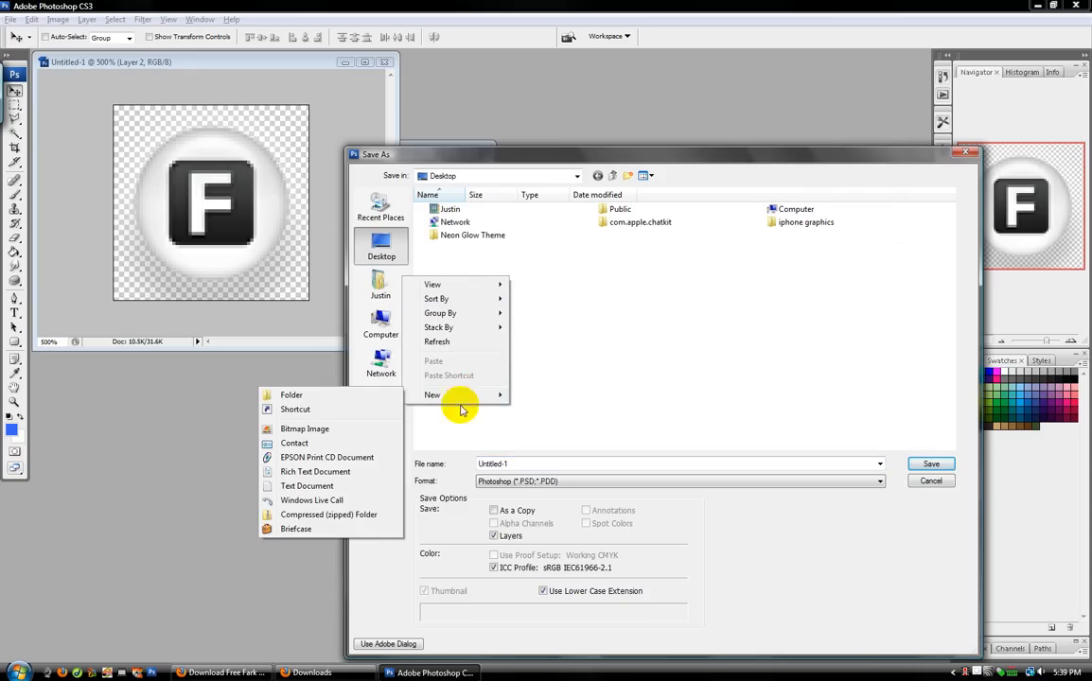
{"action": "left_click", "coordinate": [291, 394]}
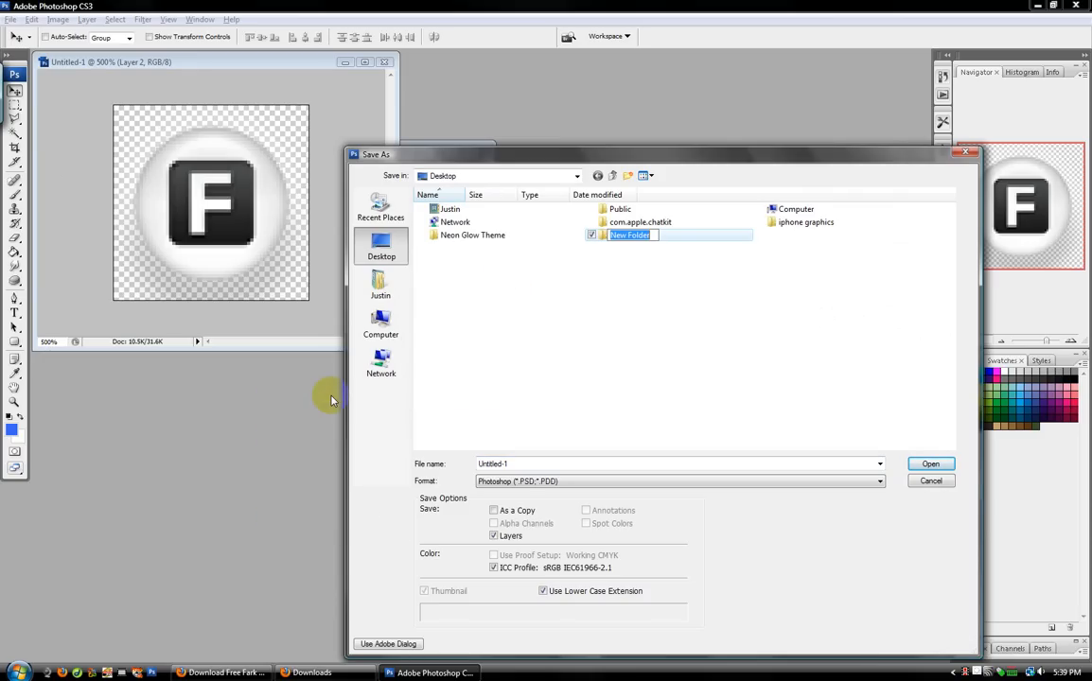
{"action": "type", "text": "your theme"}
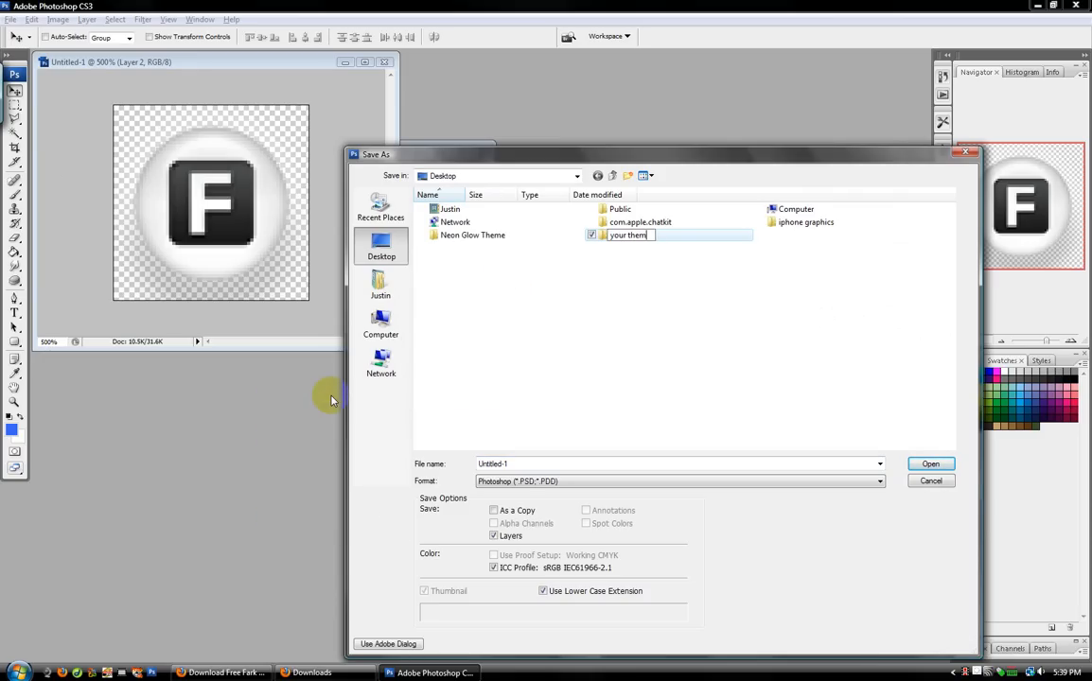
{"action": "double_click", "coordinate": [627, 235]}
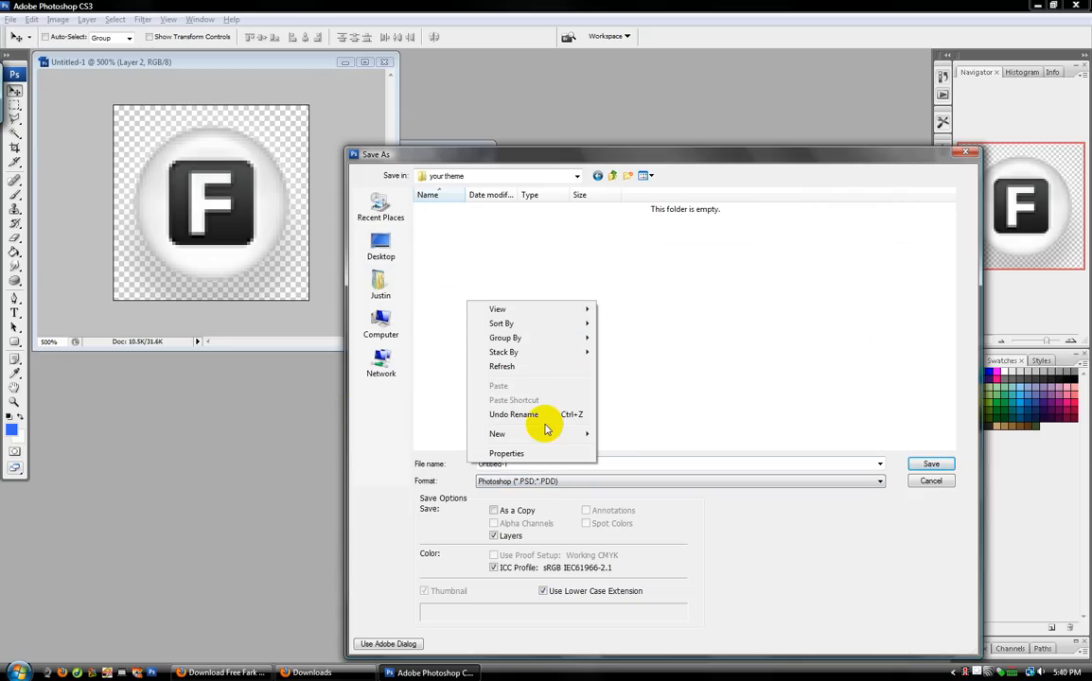
{"action": "mouse_move", "coordinate": [615, 166]}
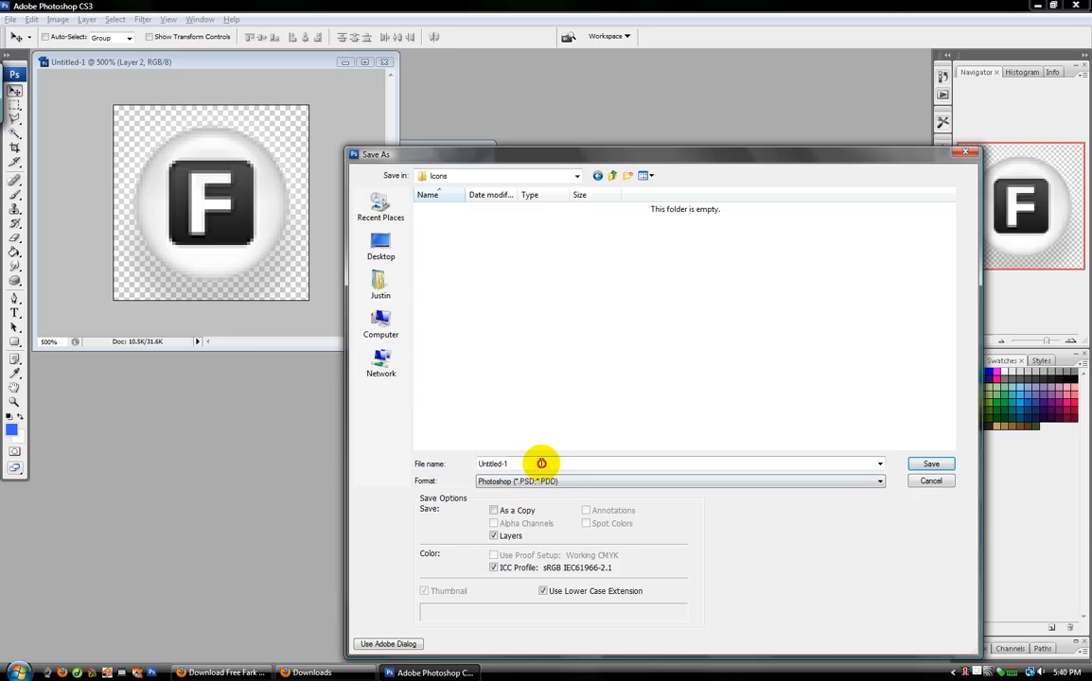
Save the icon as Facebook.png in PNG format with Interlace set to None
{"action": "type", "text": "Facebook"}
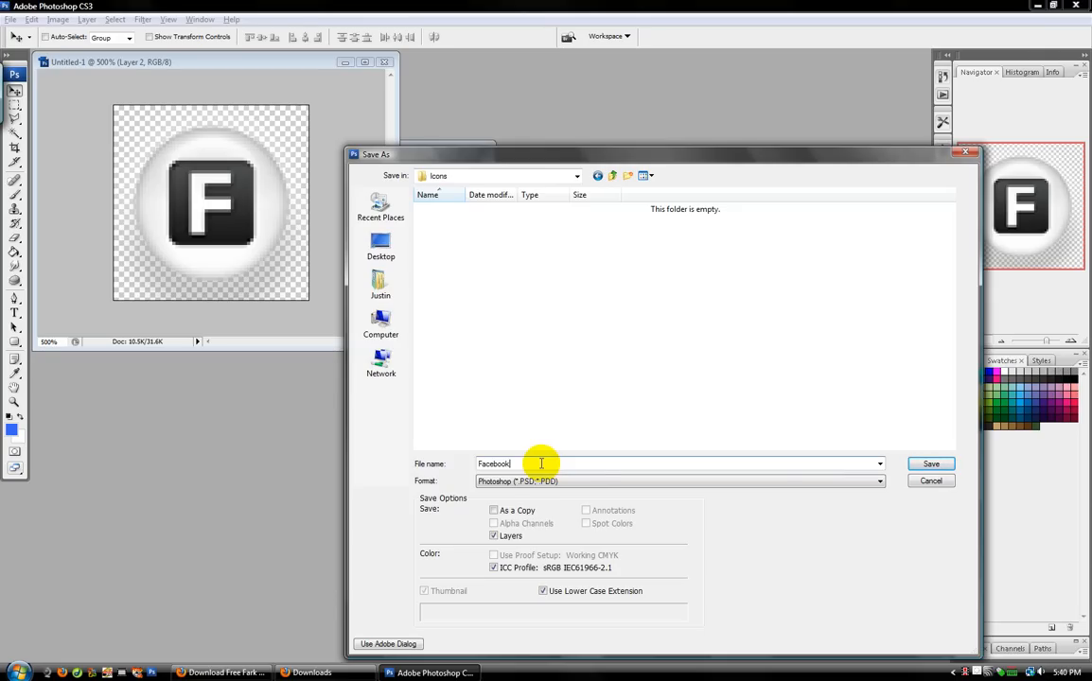
{"action": "left_click", "coordinate": [877, 480]}
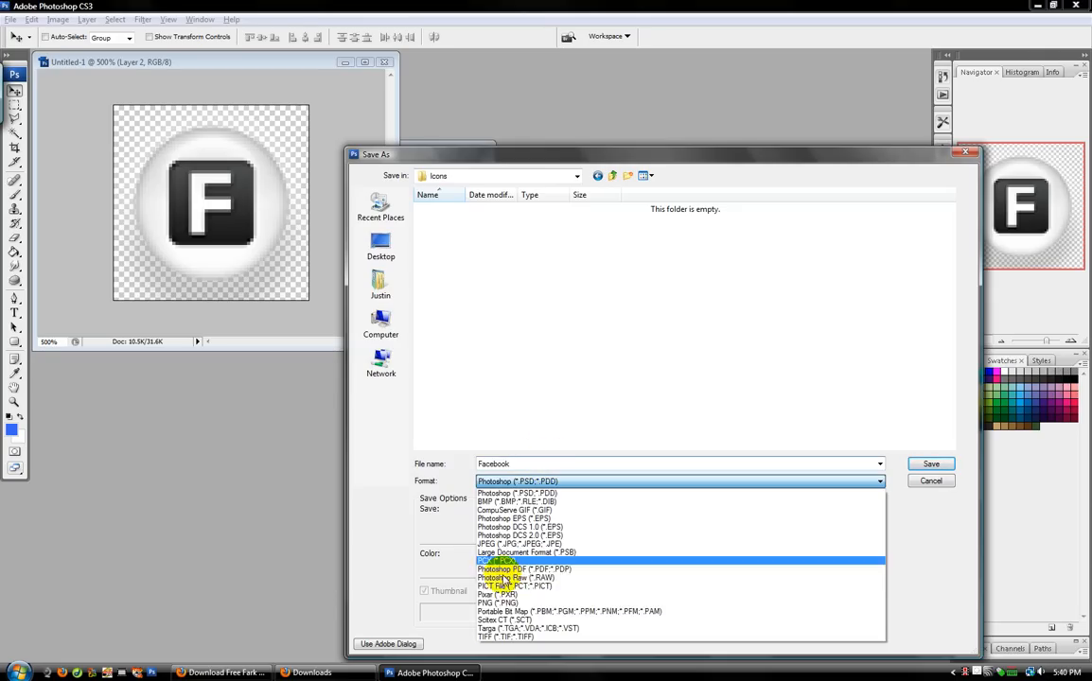
{"action": "left_click", "coordinate": [501, 594]}
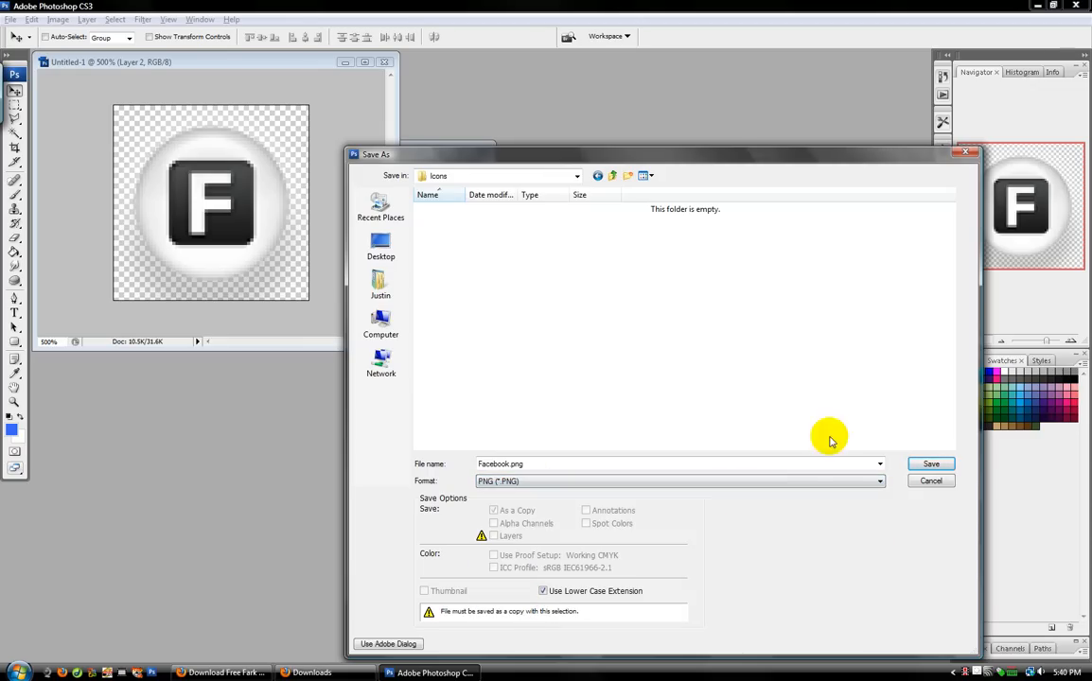
{"action": "left_click", "coordinate": [930, 463]}
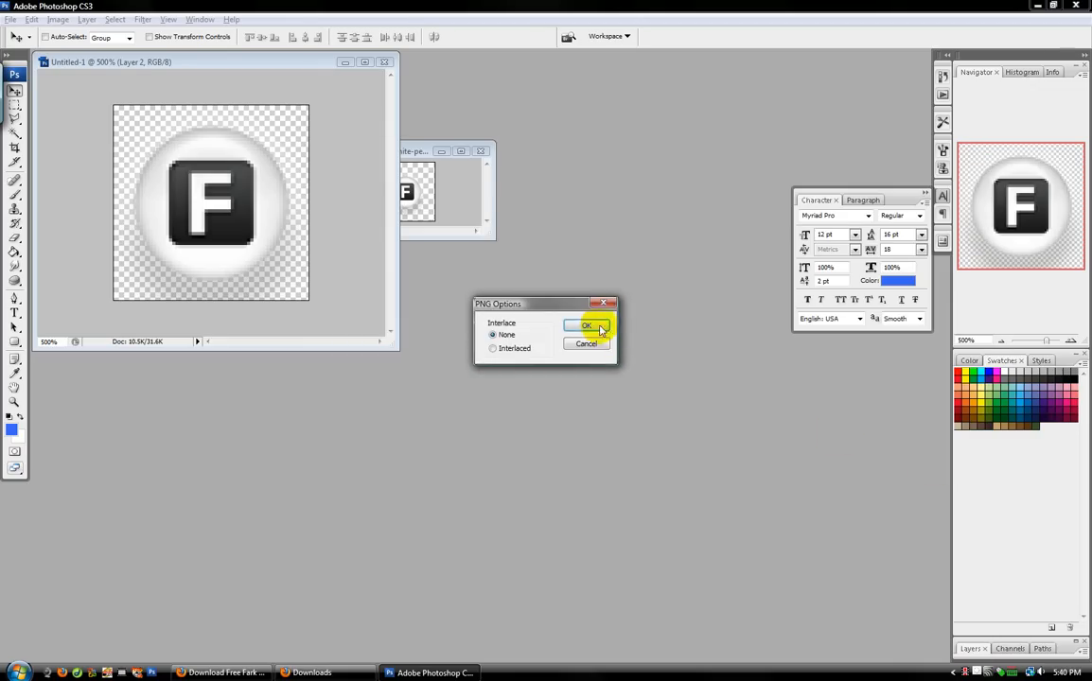
{"action": "left_click", "coordinate": [585, 326]}
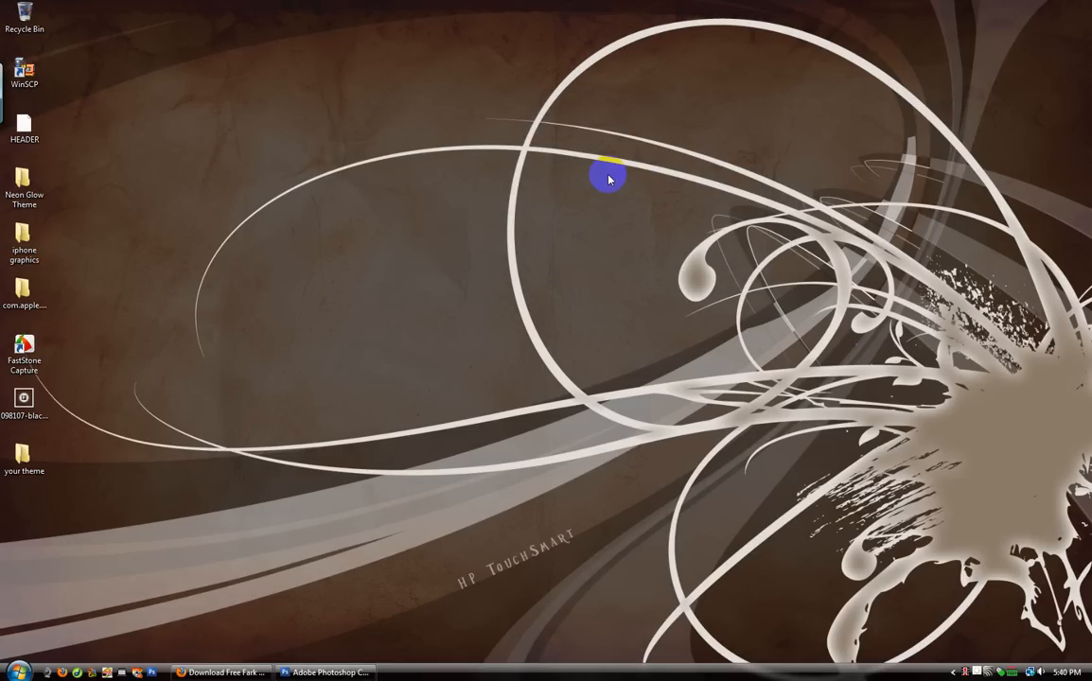
Launch WinSCP from its desktop shortcut to bring up the login window
{"action": "left_click", "coordinate": [23, 71]}
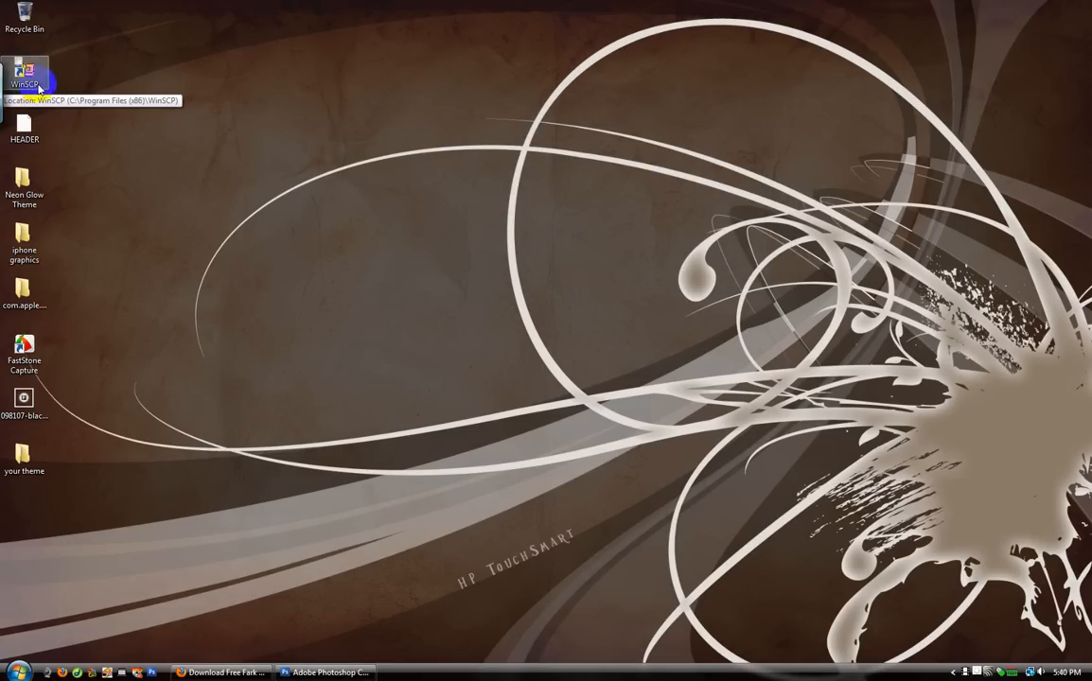
{"action": "double_click", "coordinate": [24, 74]}
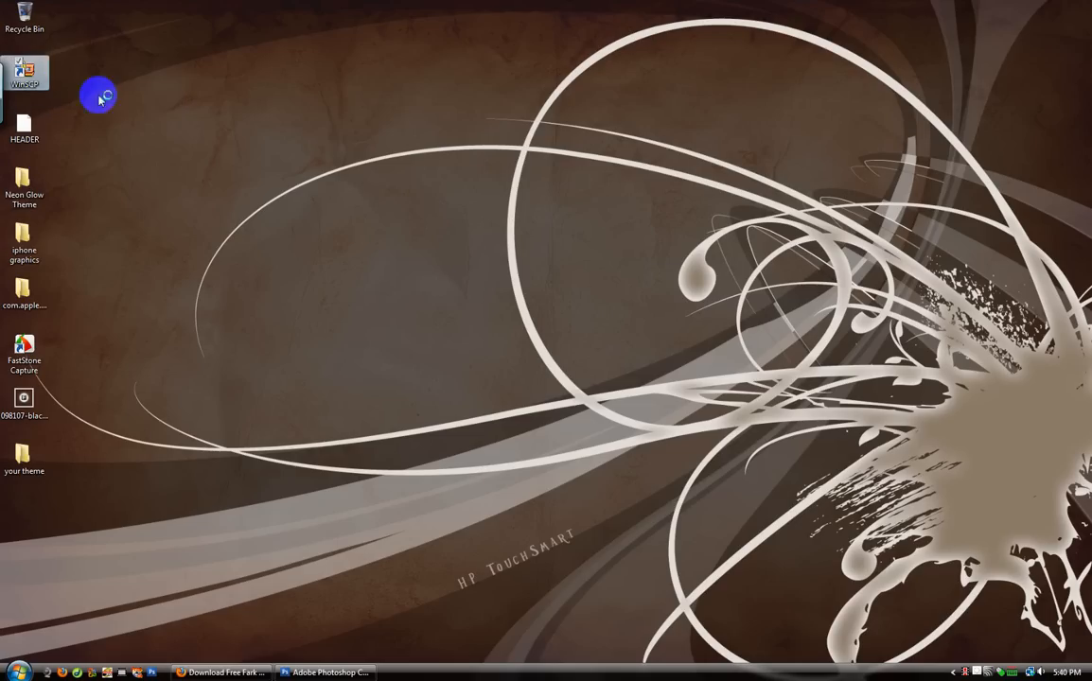
{"action": "mouse_move", "coordinate": [475, 277]}
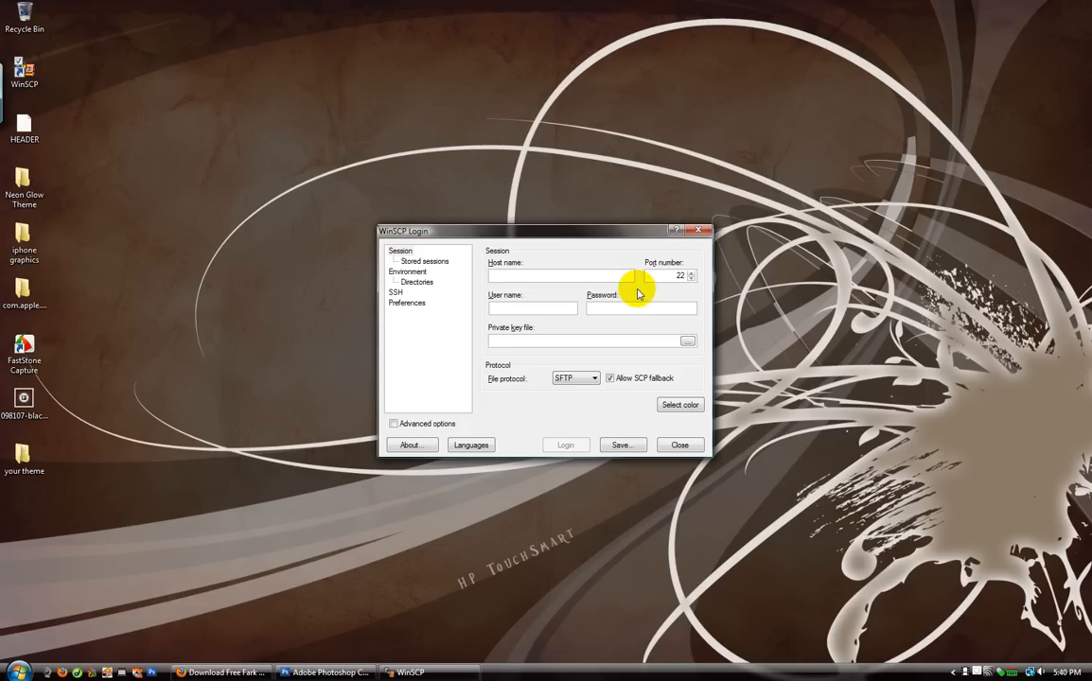
{"action": "mouse_move", "coordinate": [776, 277]}
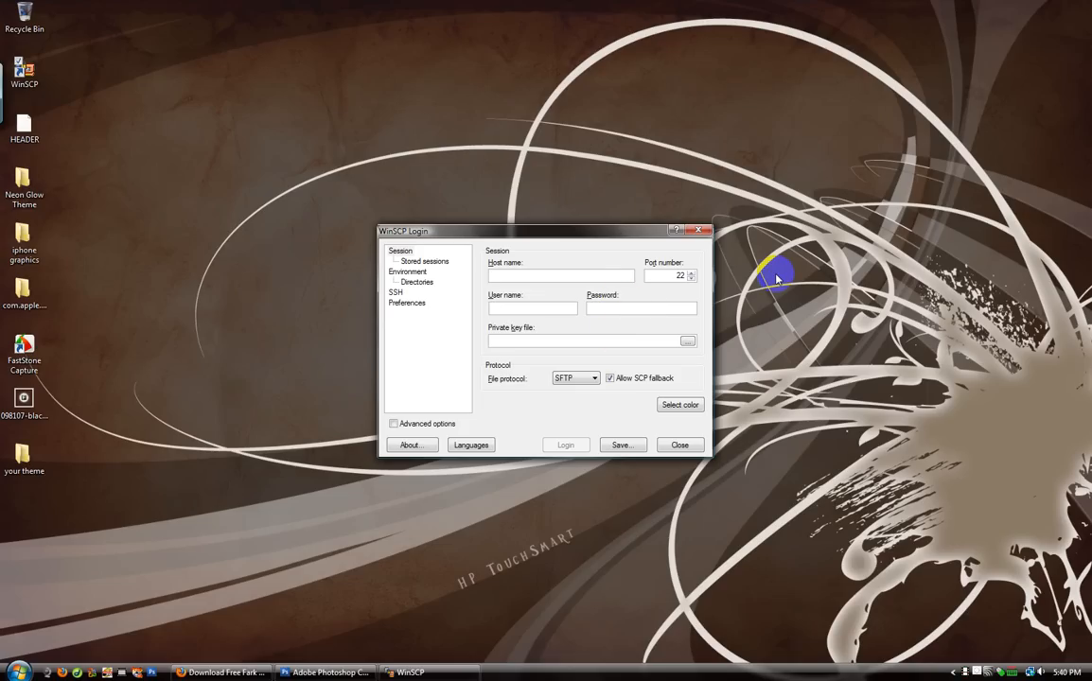
{"action": "left_click", "coordinate": [560, 276]}
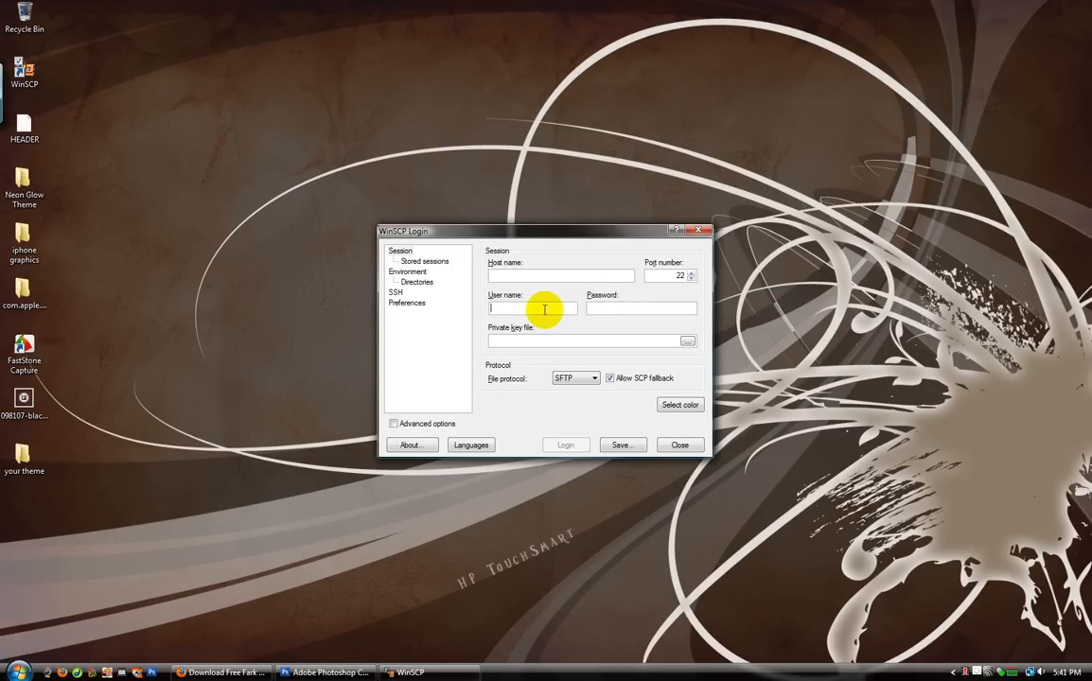
Enter root as the user name and 192.168.1.71 as the host name
{"action": "type", "text": "root"}
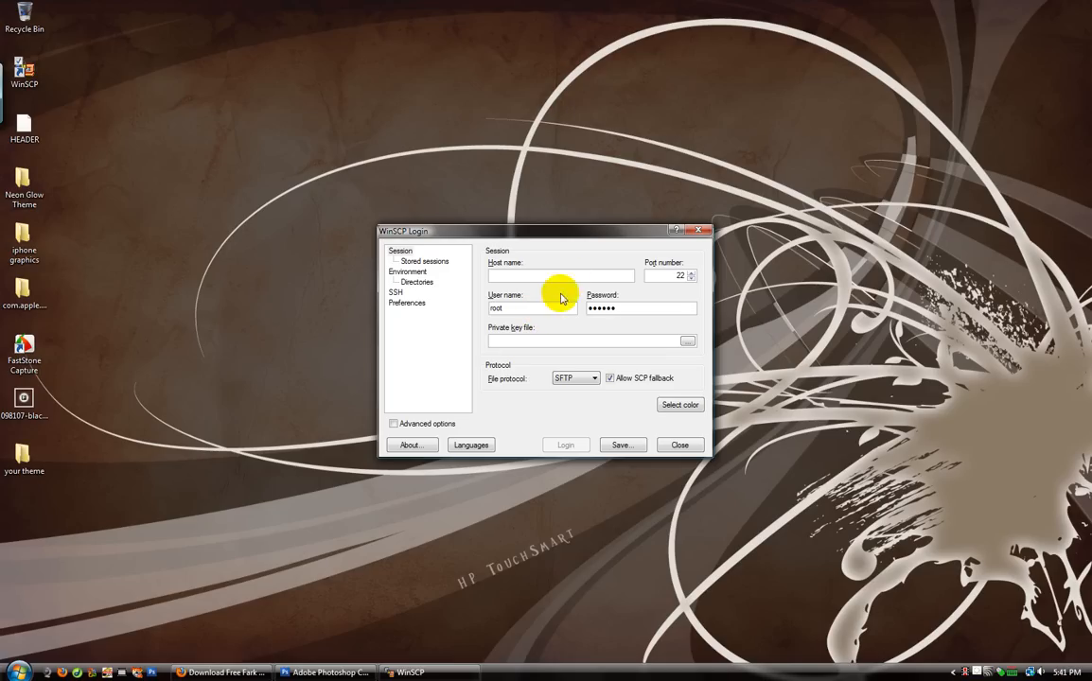
{"action": "mouse_move", "coordinate": [605, 444]}
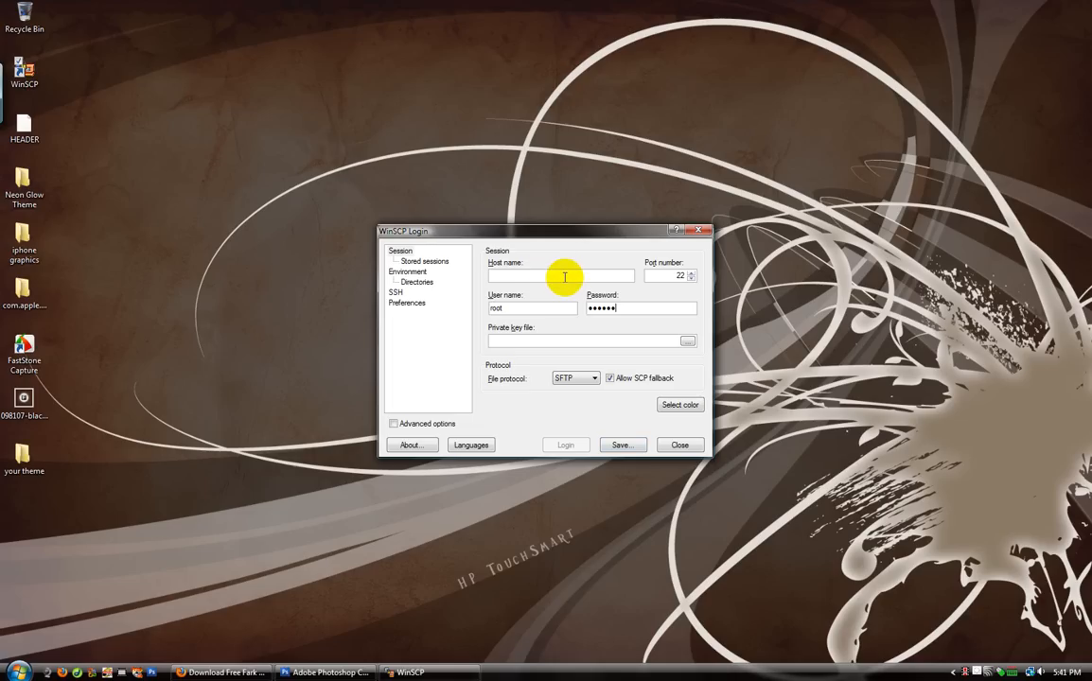
{"action": "type", "text": "192.168.1.71"}
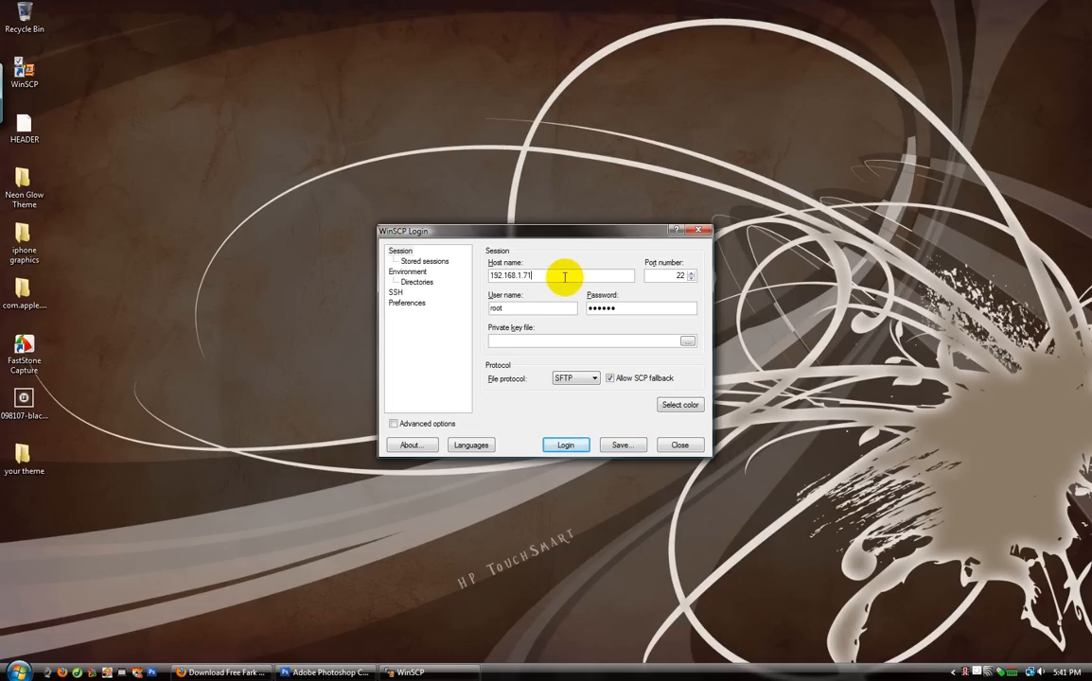
Log in to the iPhone and browse the remote side to /private/var/stash/Themes
{"action": "left_click", "coordinate": [565, 444]}
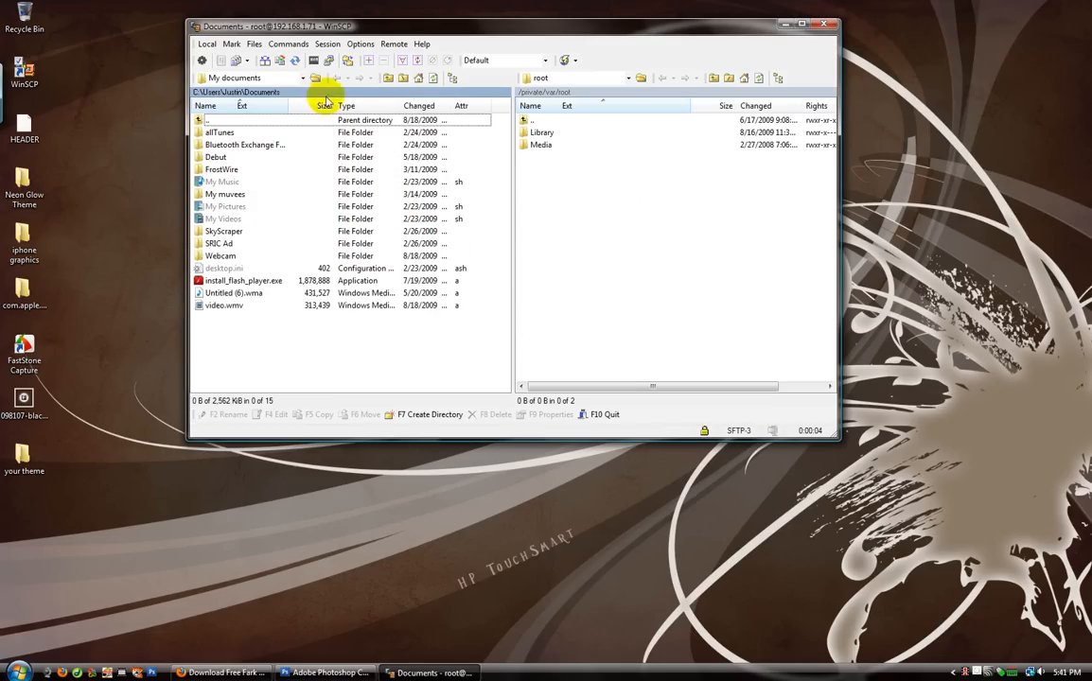
{"action": "mouse_move", "coordinate": [705, 177]}
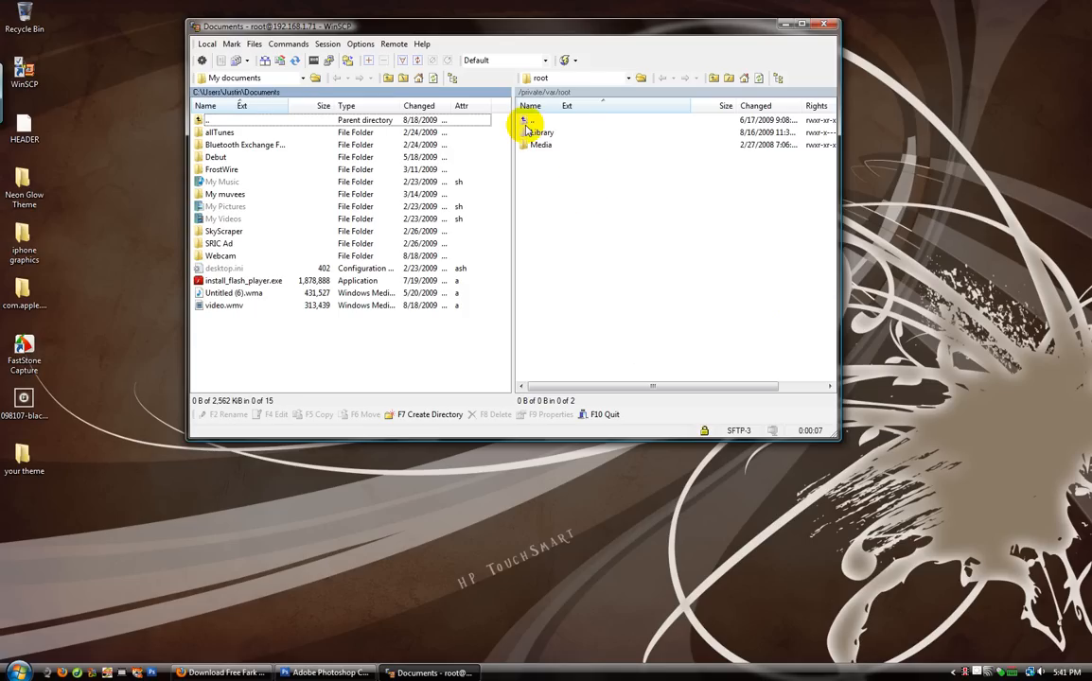
{"action": "double_click", "coordinate": [535, 120]}
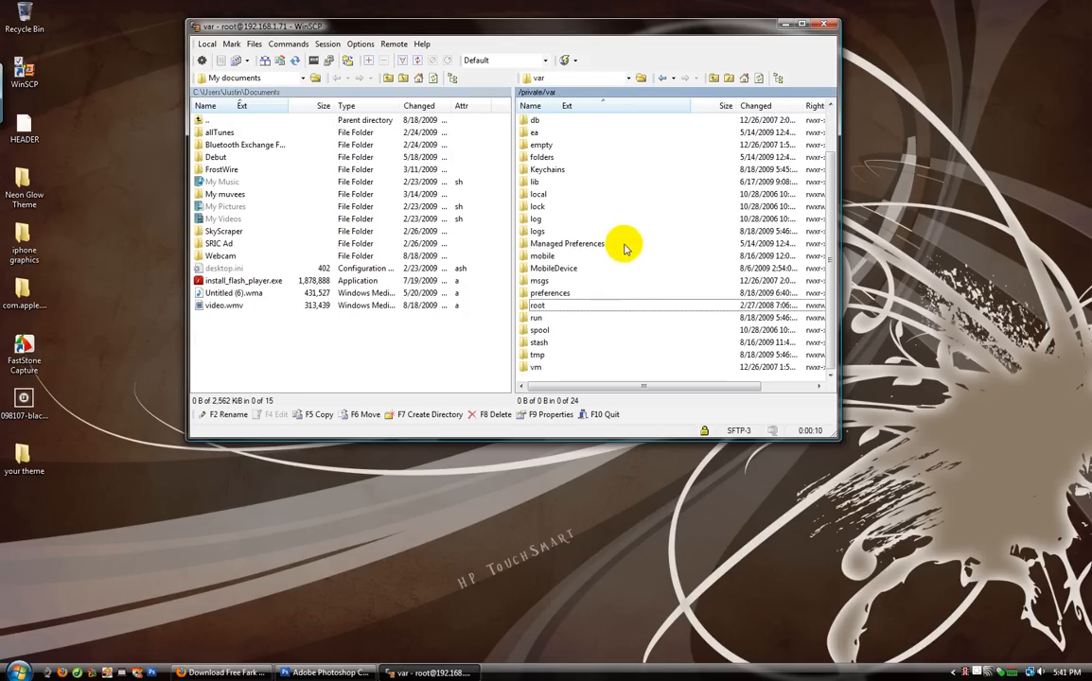
{"action": "double_click", "coordinate": [538, 341]}
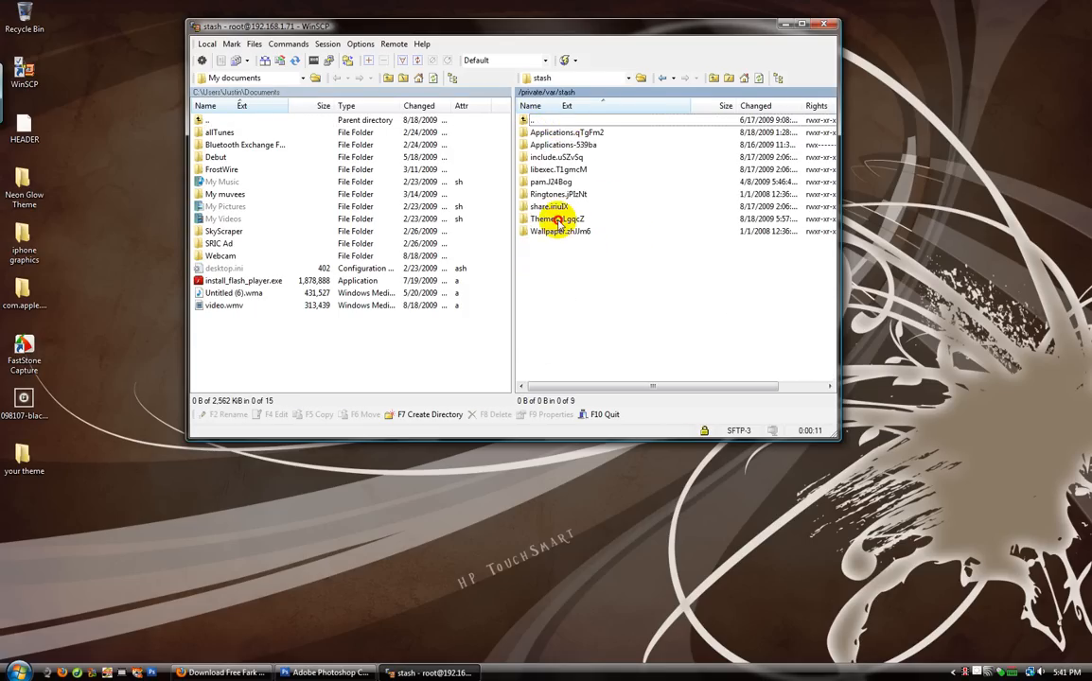
{"action": "double_click", "coordinate": [557, 219]}
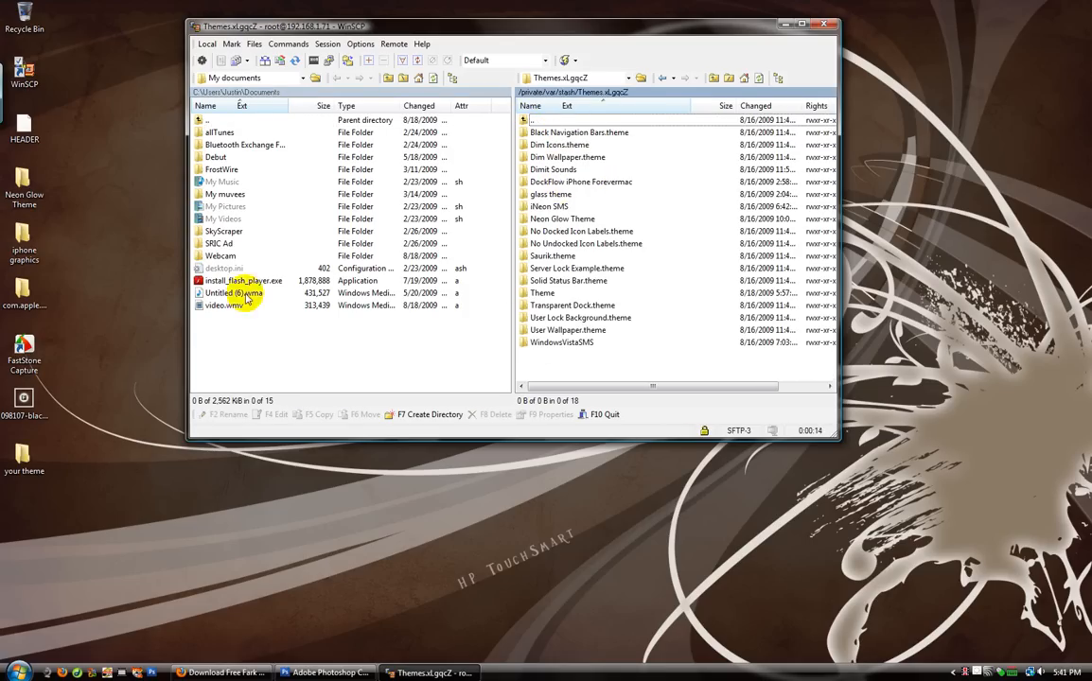
Copy the 'your theme' folder from the Desktop into Themes, then minimize WinSCP
{"action": "left_click", "coordinate": [302, 78]}
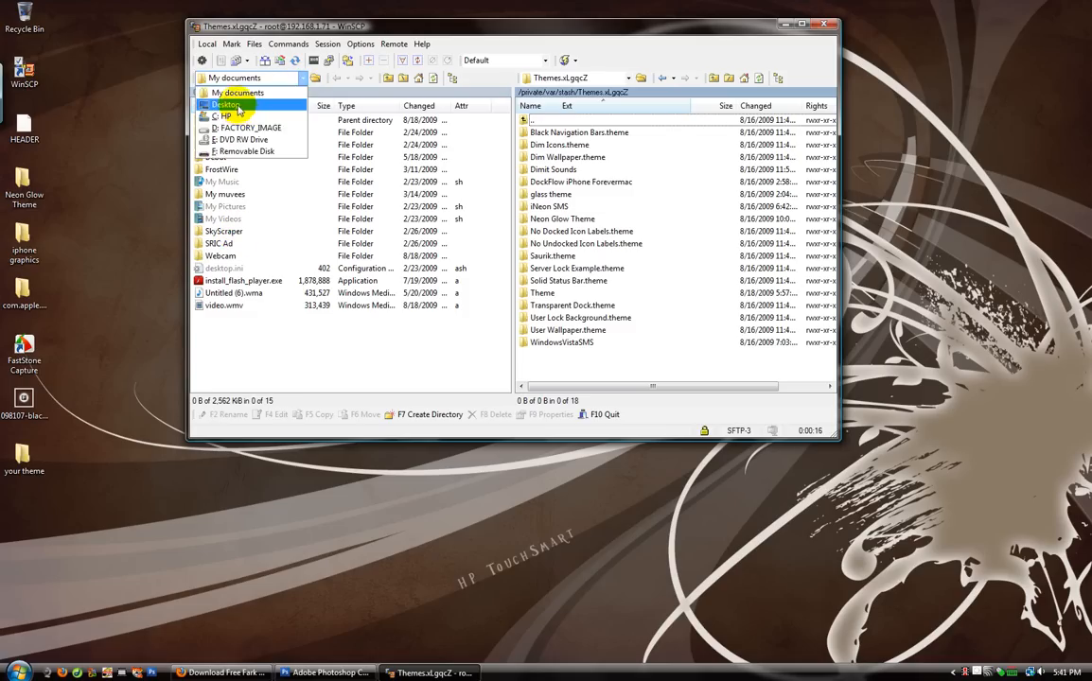
{"action": "left_click", "coordinate": [227, 104]}
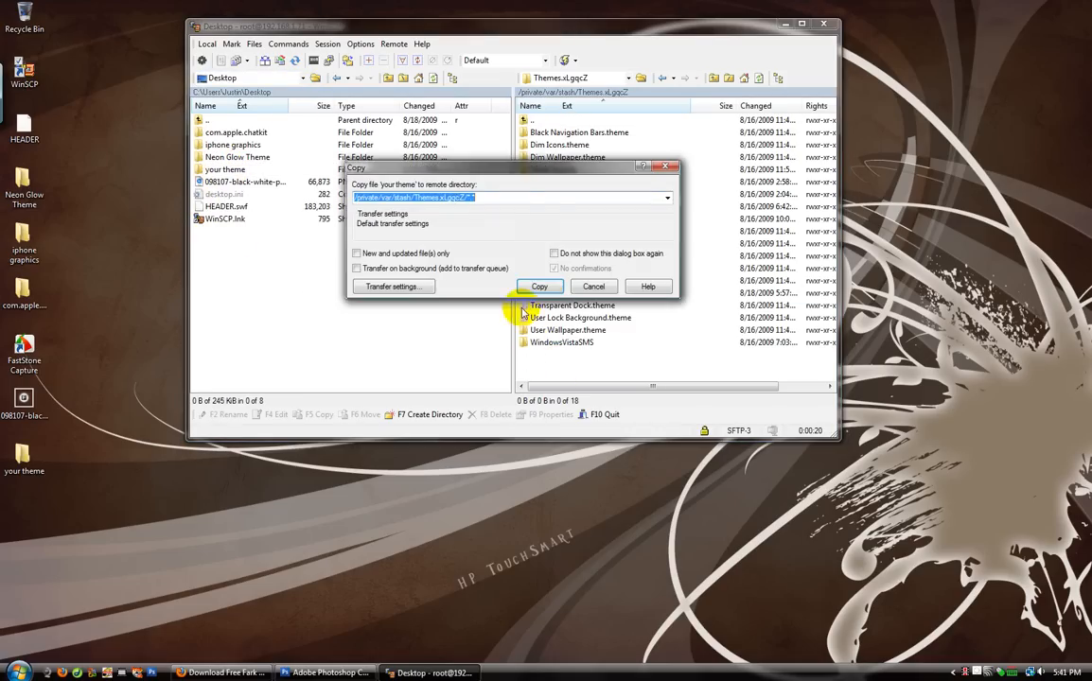
{"action": "left_click", "coordinate": [539, 286]}
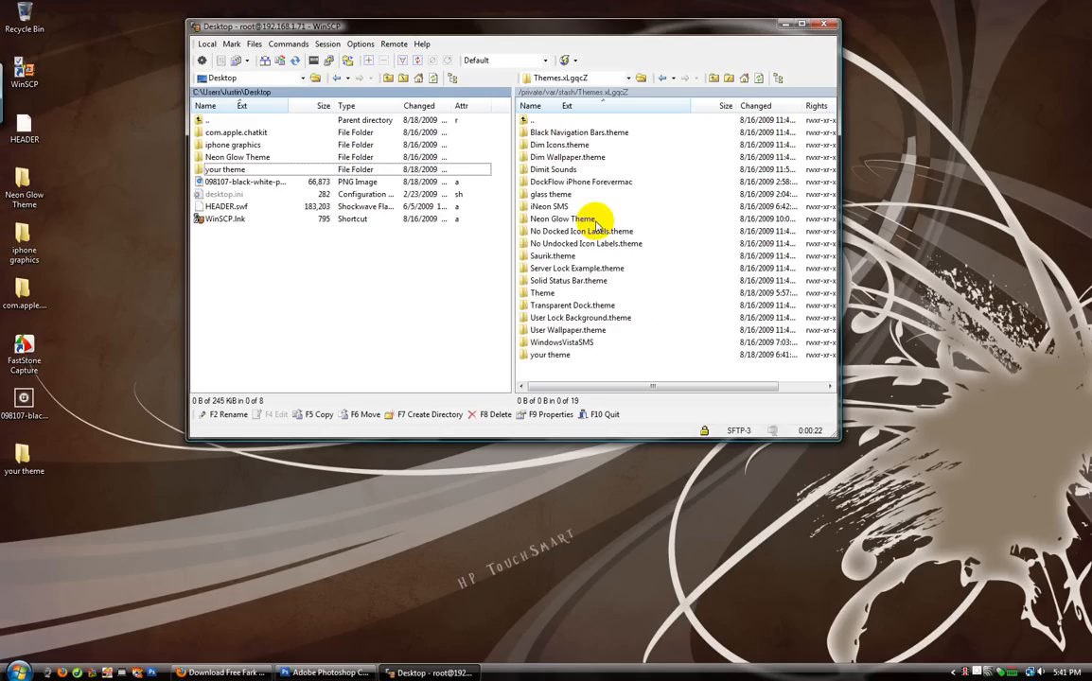
{"action": "mouse_move", "coordinate": [793, 26]}
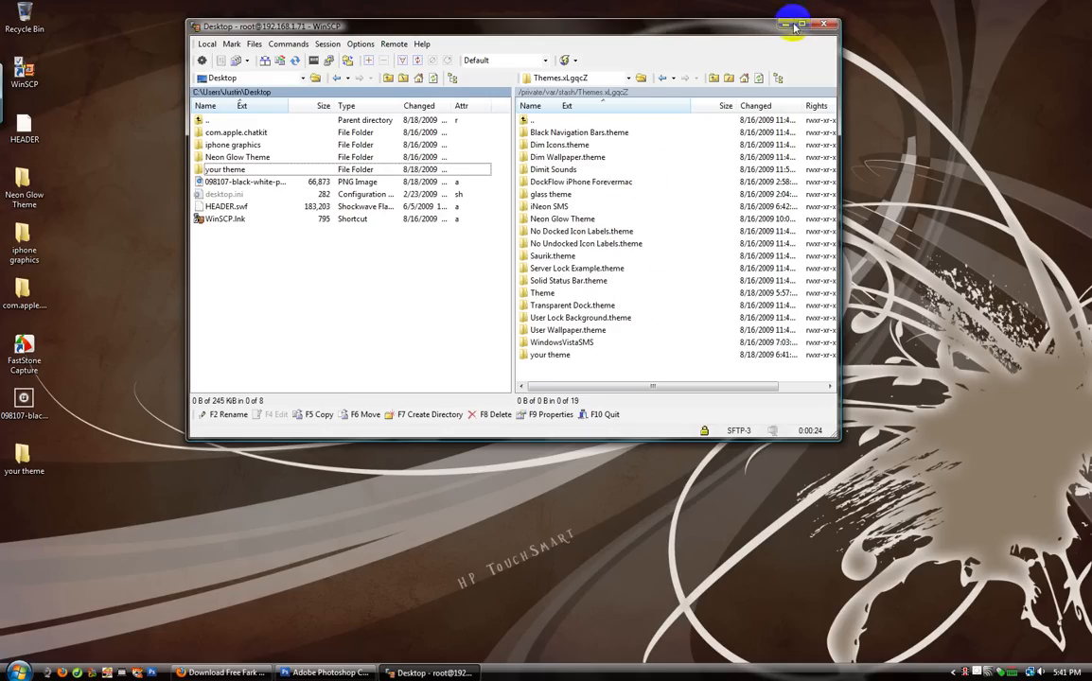
{"action": "left_click", "coordinate": [807, 24]}
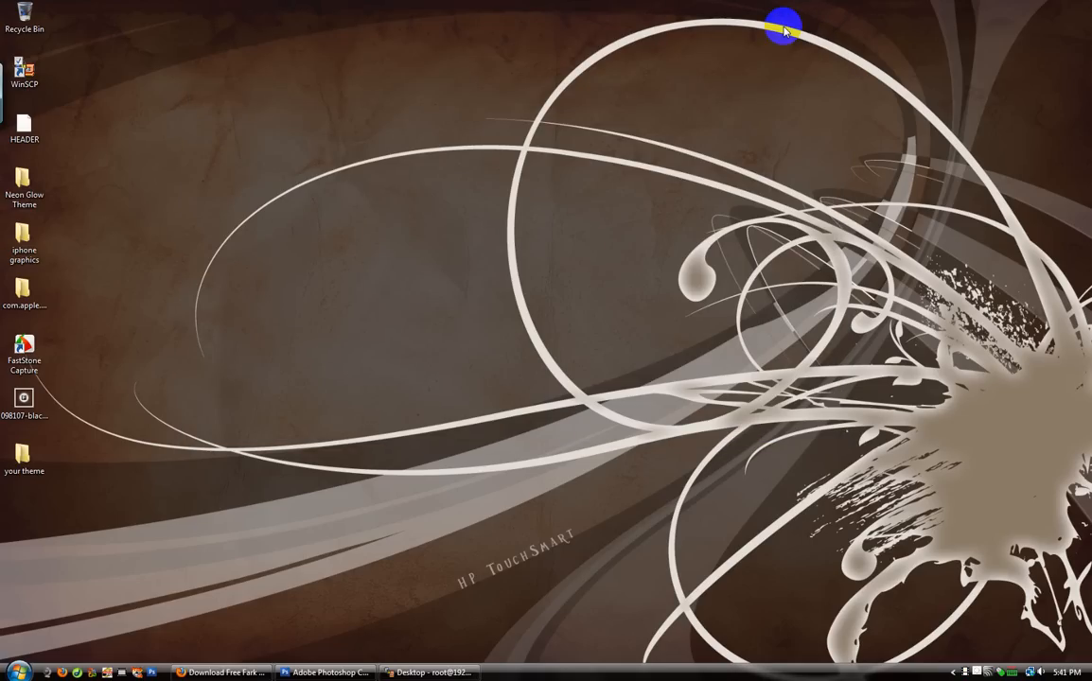